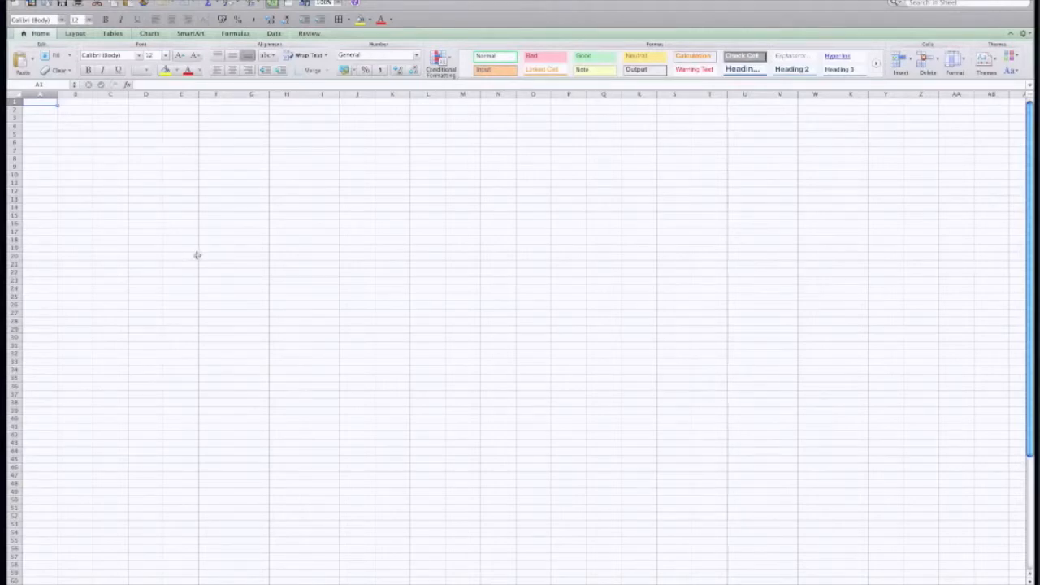
{"action": "mouse_move", "coordinate": [217, 143]}
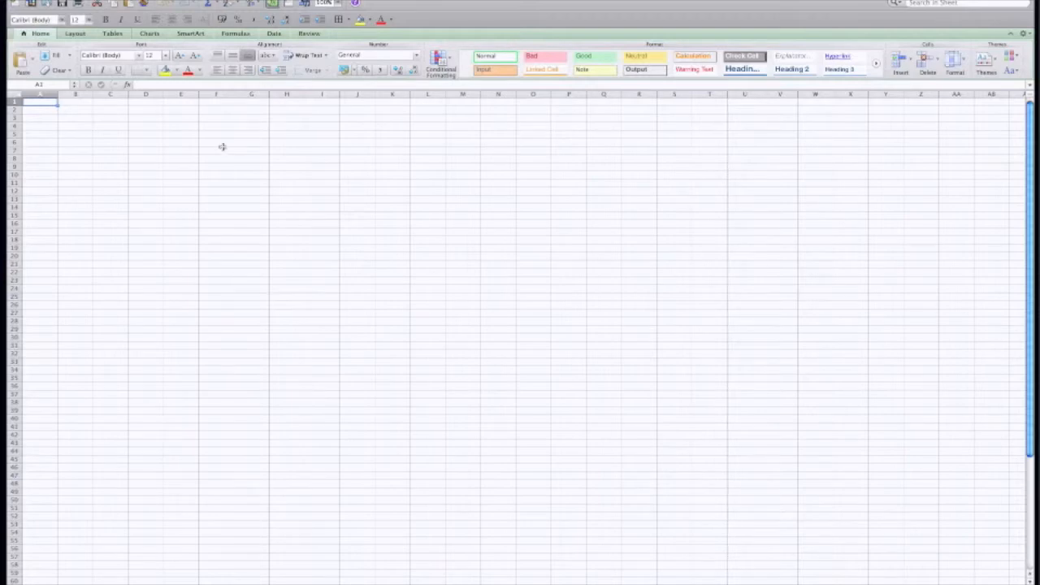
{"action": "mouse_move", "coordinate": [231, 157]}
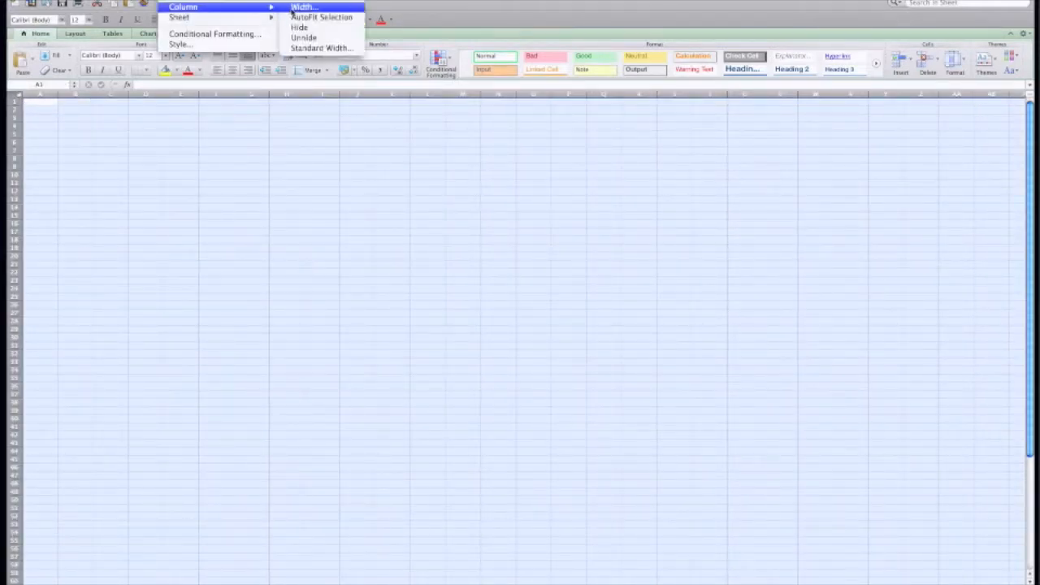
Step: Set every worksheet column to a small width so the cells form square grid cells
{"action": "left_click", "coordinate": [303, 7]}
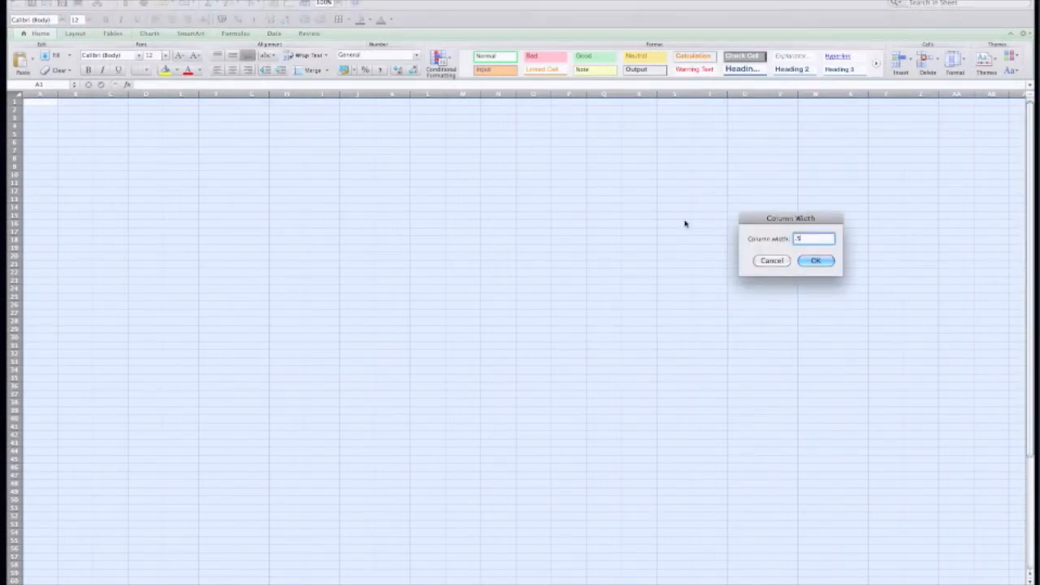
{"action": "left_click", "coordinate": [816, 260]}
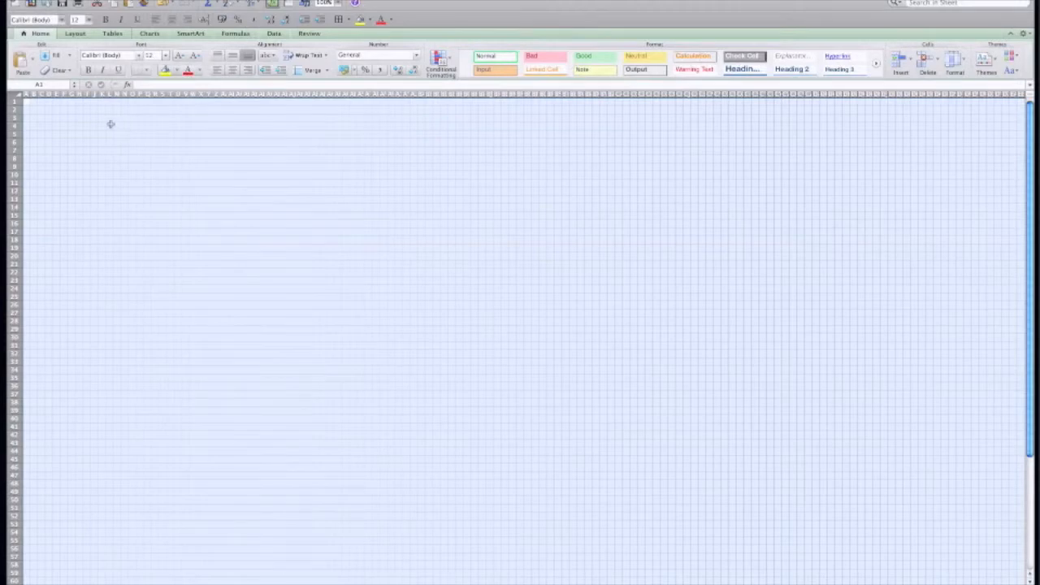
{"action": "mouse_move", "coordinate": [98, 119]}
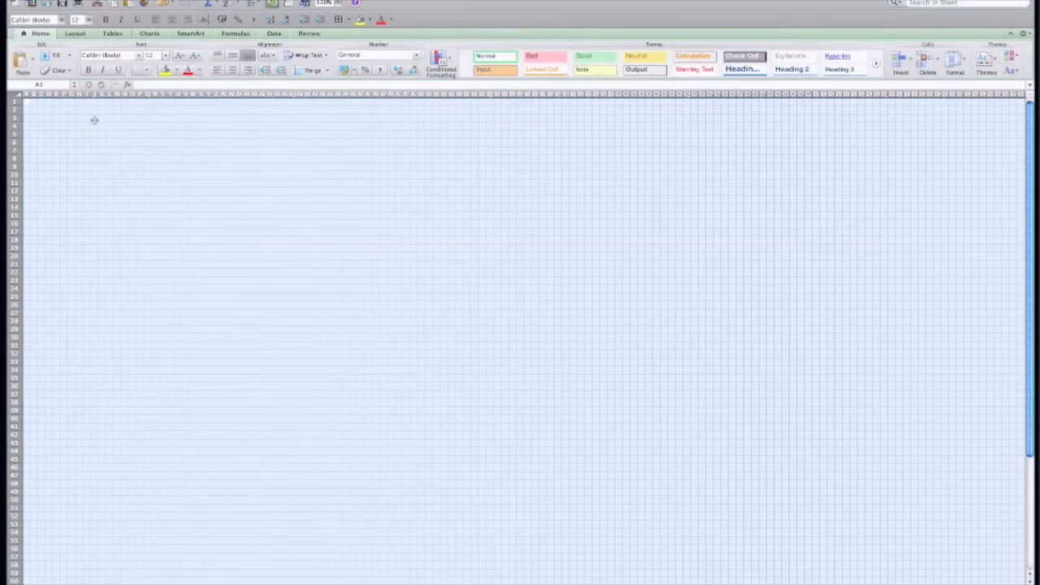
{"action": "mouse_move", "coordinate": [97, 124]}
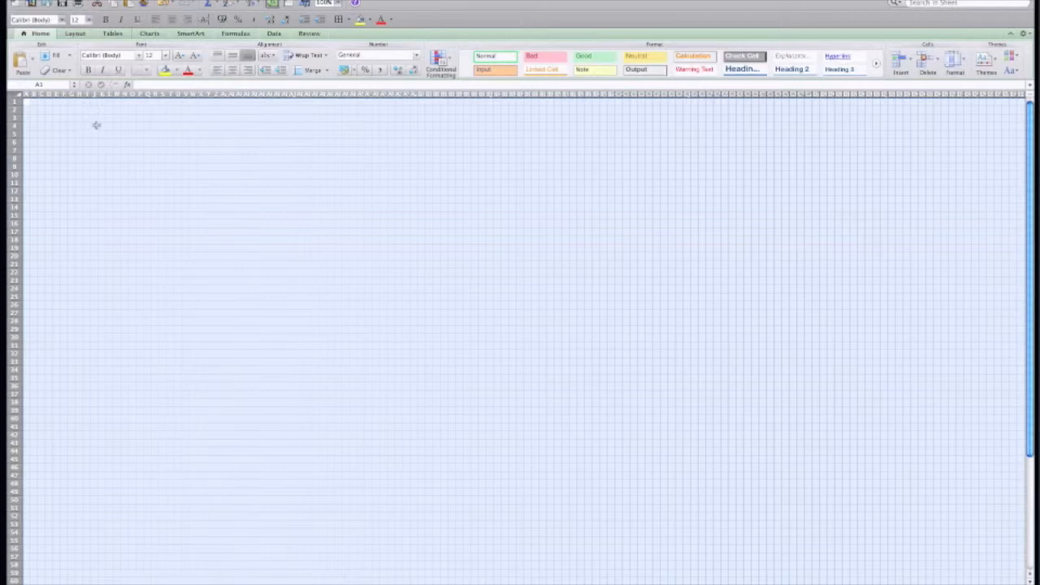
Step: Deselect the sheet and toggle gridlines off and on twice, ending with them visible
{"action": "left_click", "coordinate": [75, 33]}
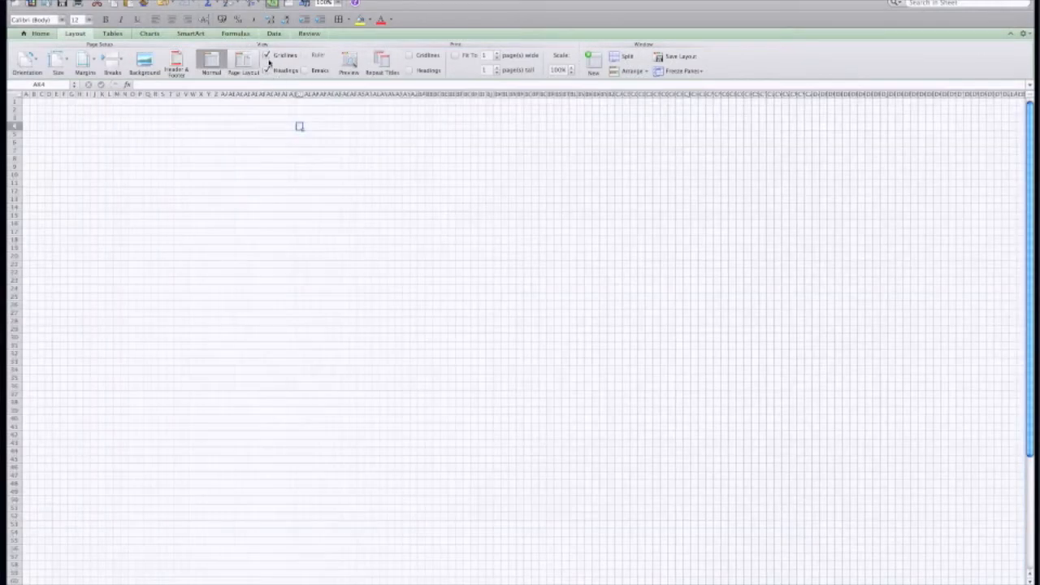
{"action": "left_click", "coordinate": [268, 55]}
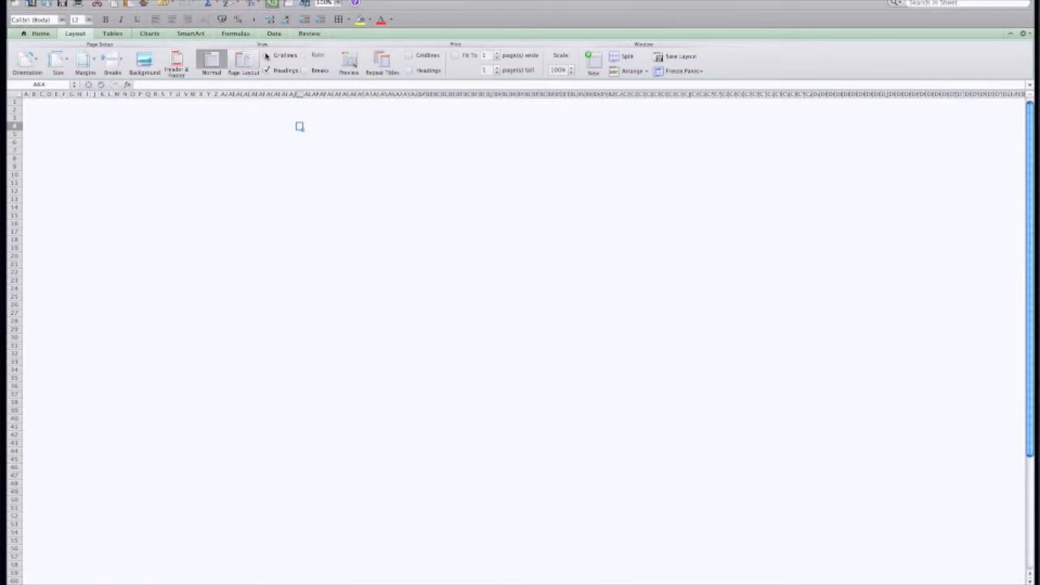
{"action": "mouse_move", "coordinate": [286, 54]}
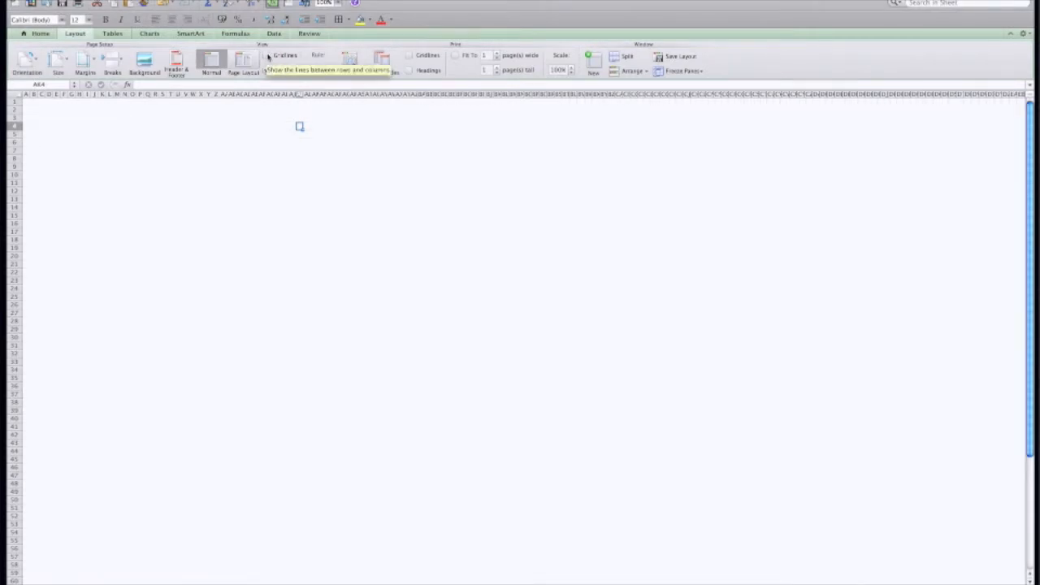
{"action": "left_click", "coordinate": [285, 55]}
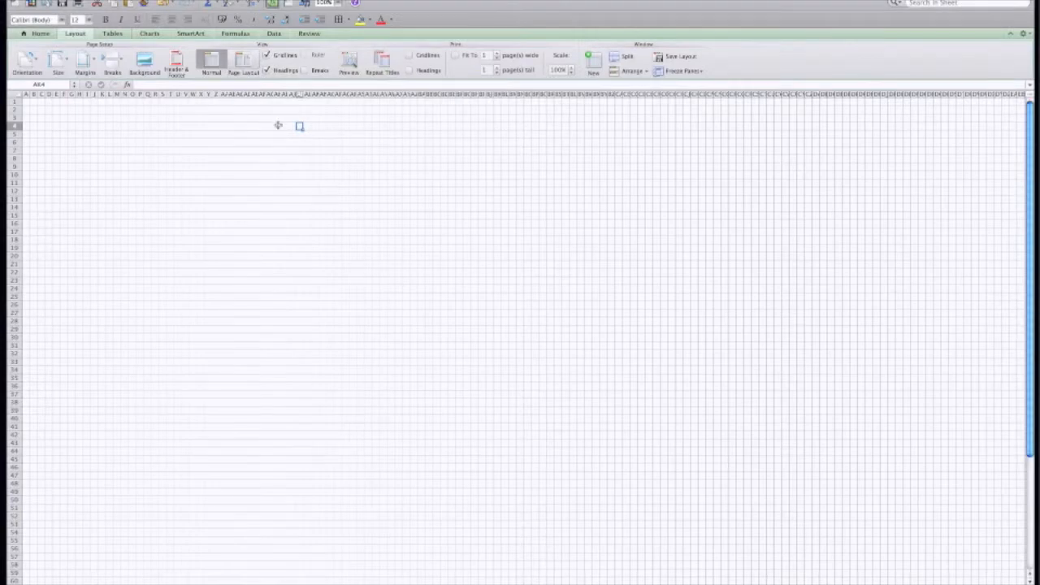
{"action": "mouse_move", "coordinate": [287, 134]}
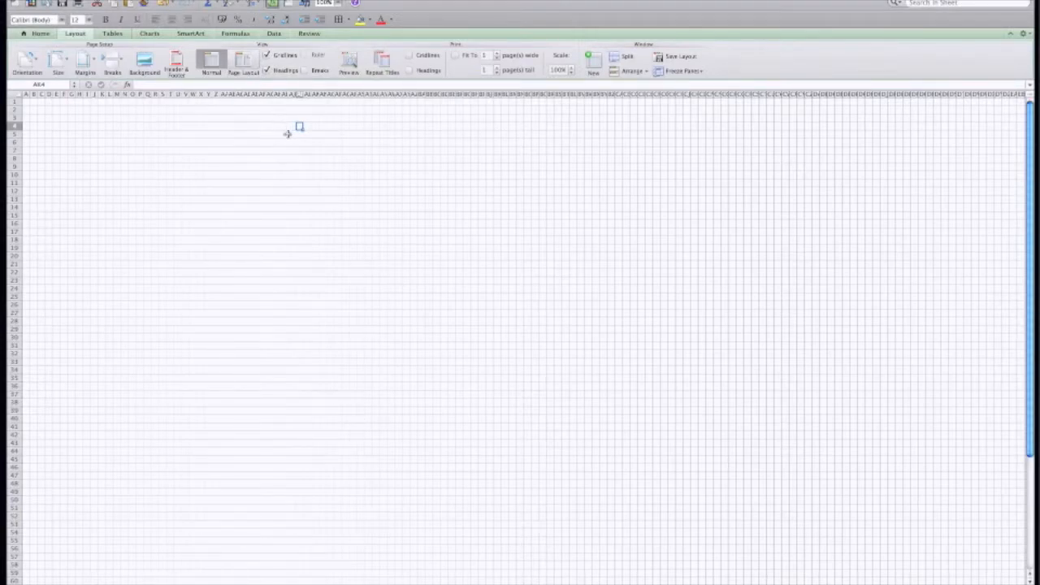
{"action": "mouse_move", "coordinate": [293, 127]}
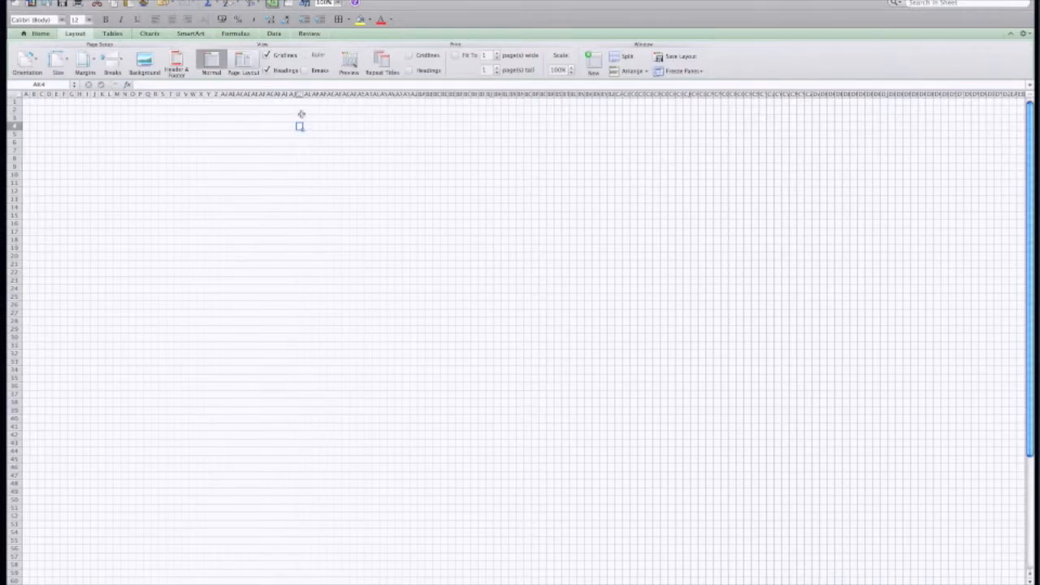
{"action": "left_click", "coordinate": [268, 54]}
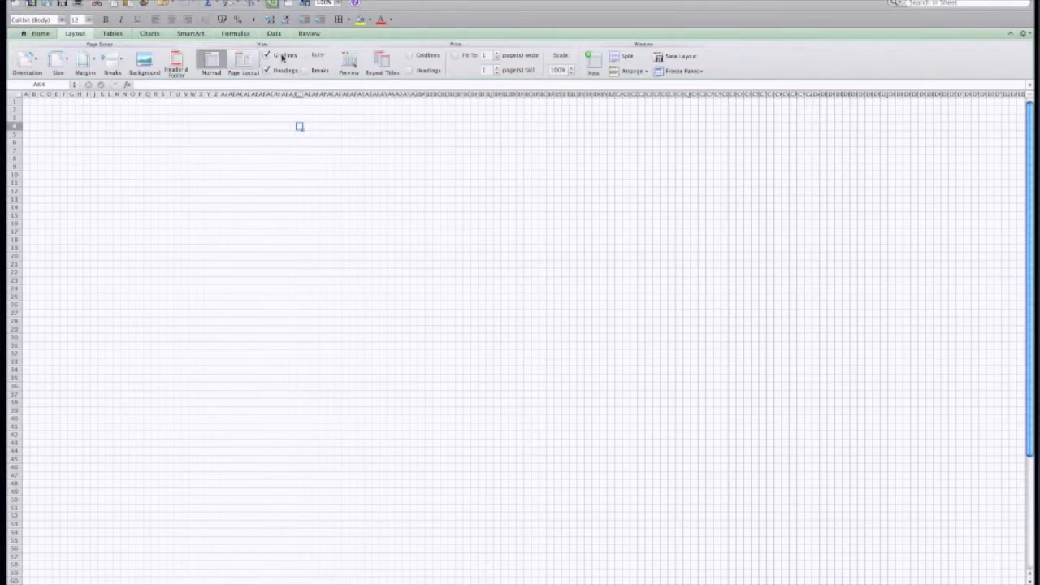
{"action": "mouse_move", "coordinate": [282, 55]}
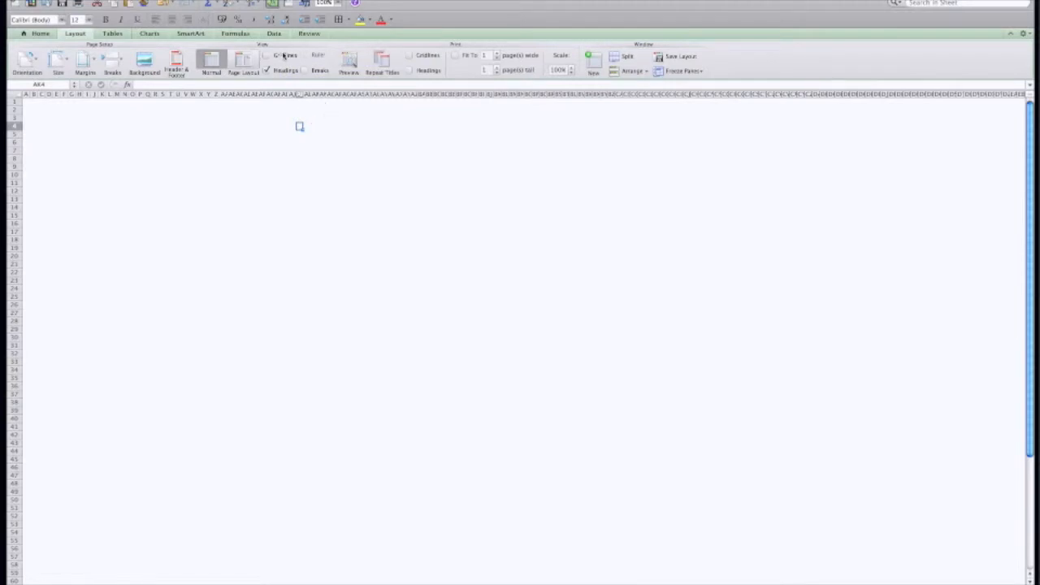
{"action": "left_click", "coordinate": [283, 55]}
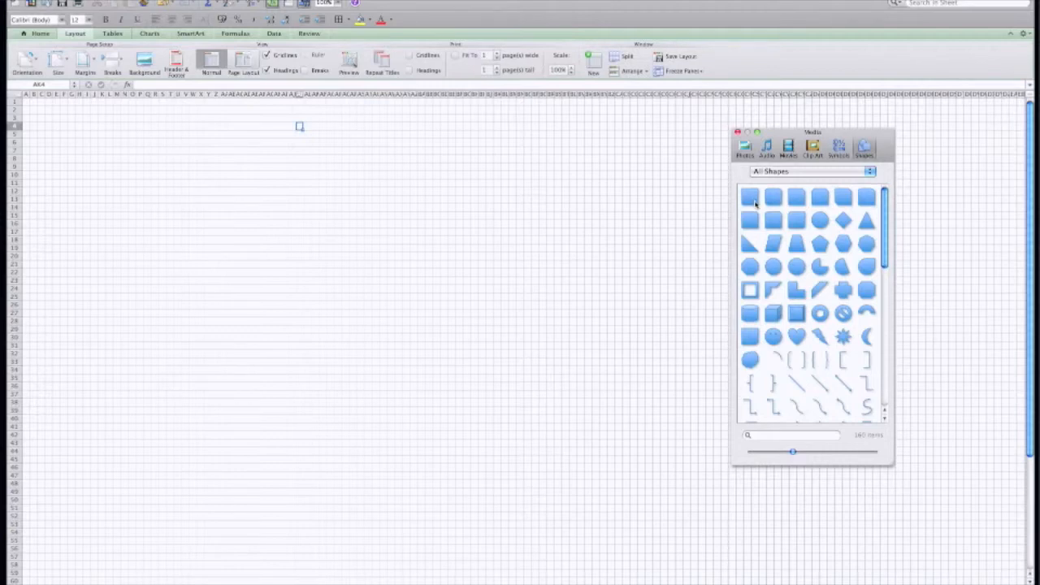
{"action": "mouse_move", "coordinate": [752, 203]}
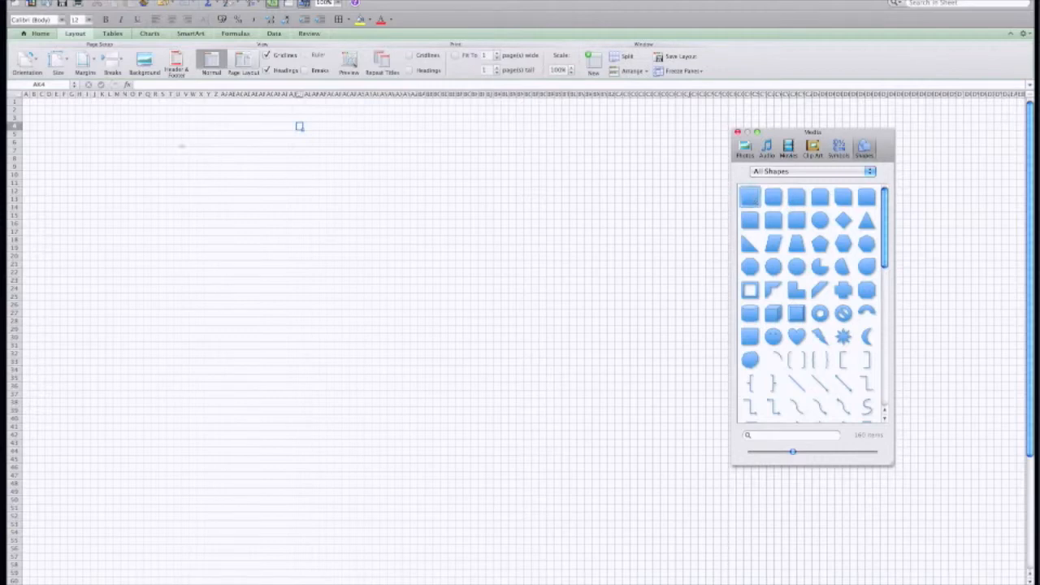
Step: Place a shape on the sheet, move the circle below the rounded bar, and select the rectangle
{"action": "left_click_drag", "start_coordinate": [178, 144], "coordinate": [299, 297]}
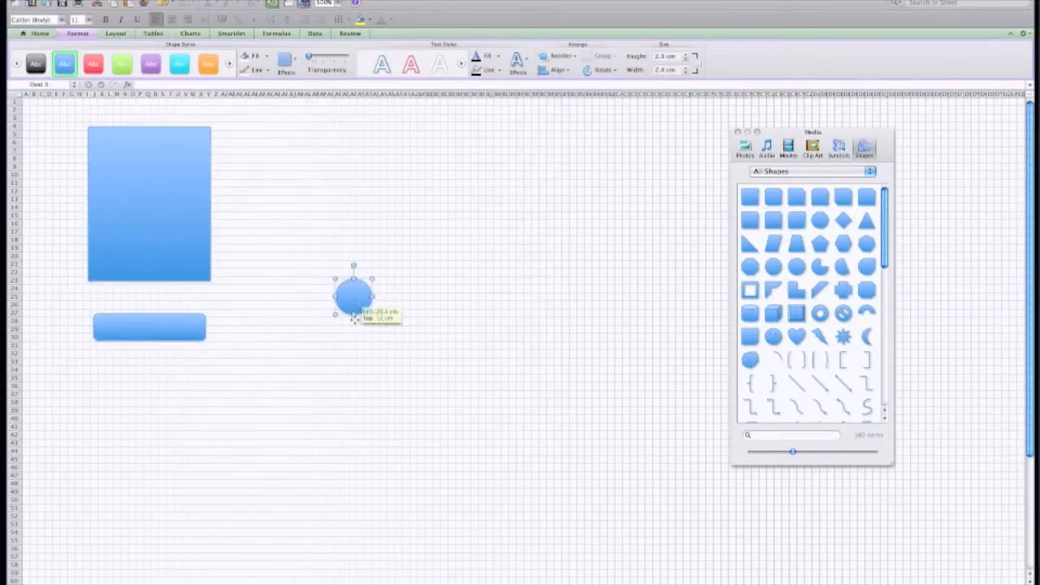
{"action": "left_click_drag", "start_coordinate": [353, 297], "coordinate": [138, 390]}
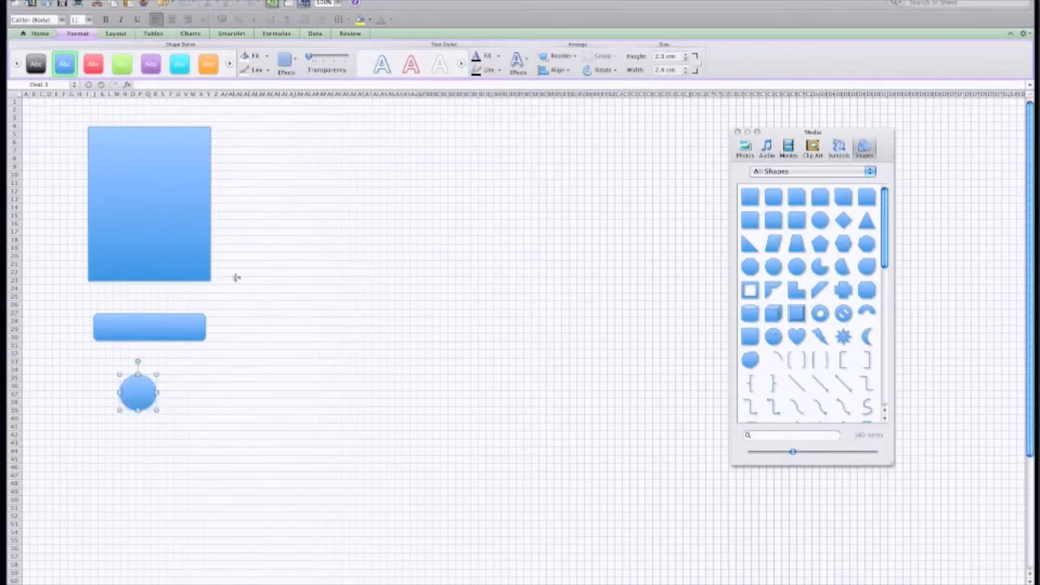
{"action": "mouse_move", "coordinate": [152, 182]}
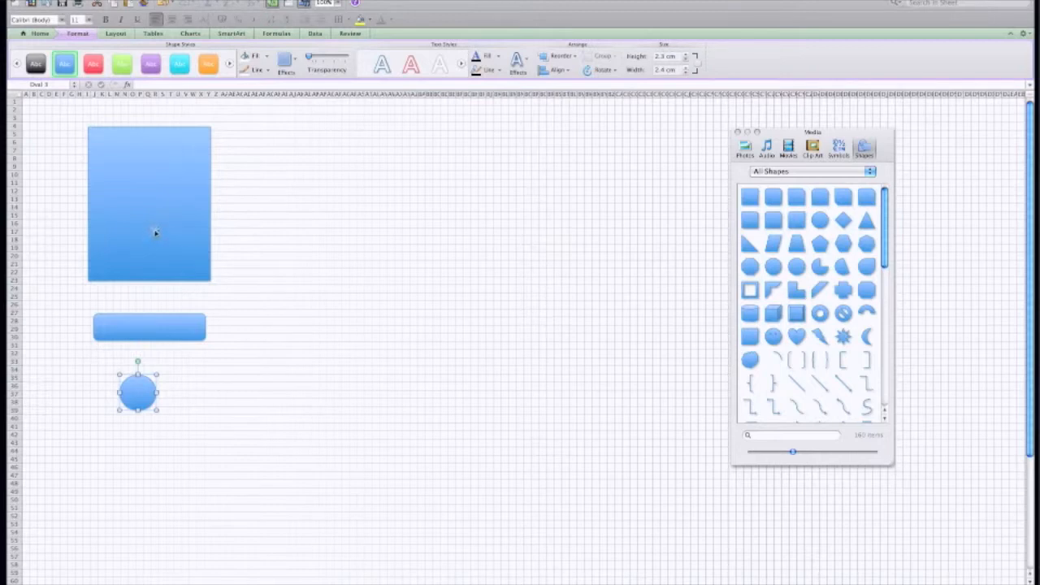
{"action": "mouse_move", "coordinate": [162, 226]}
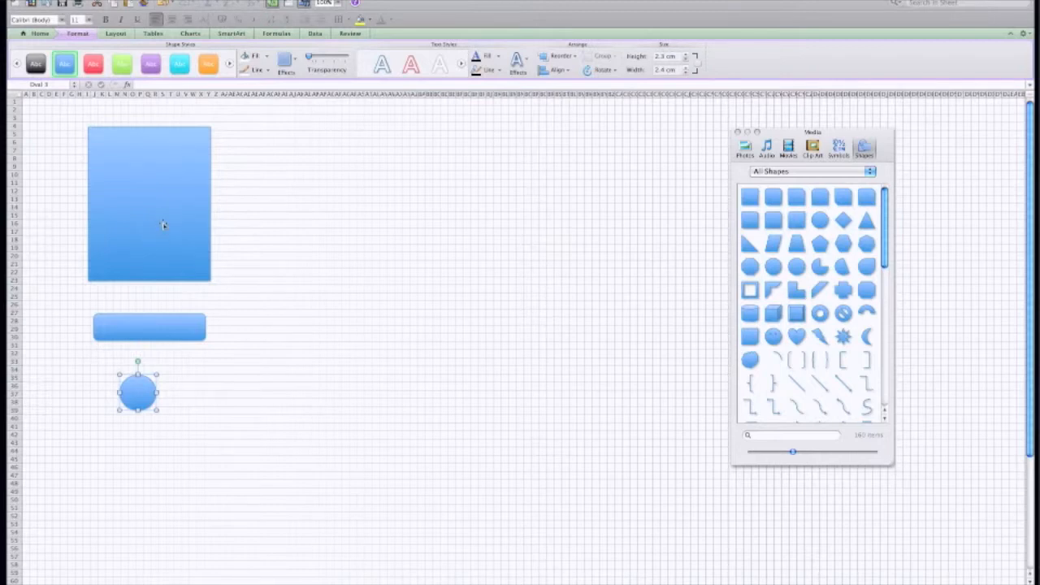
{"action": "left_click", "coordinate": [149, 203]}
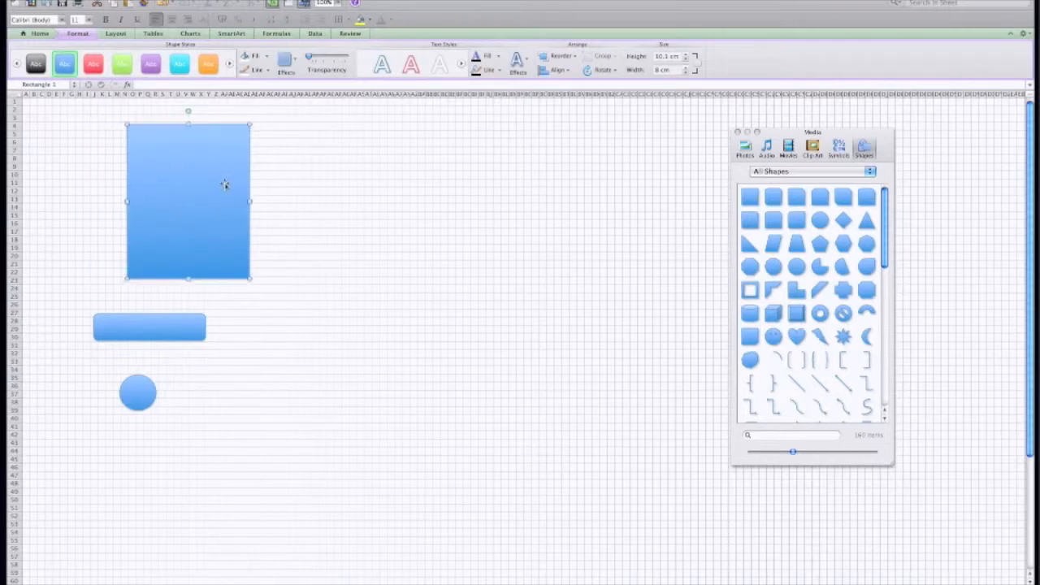
{"action": "mouse_move", "coordinate": [226, 182]}
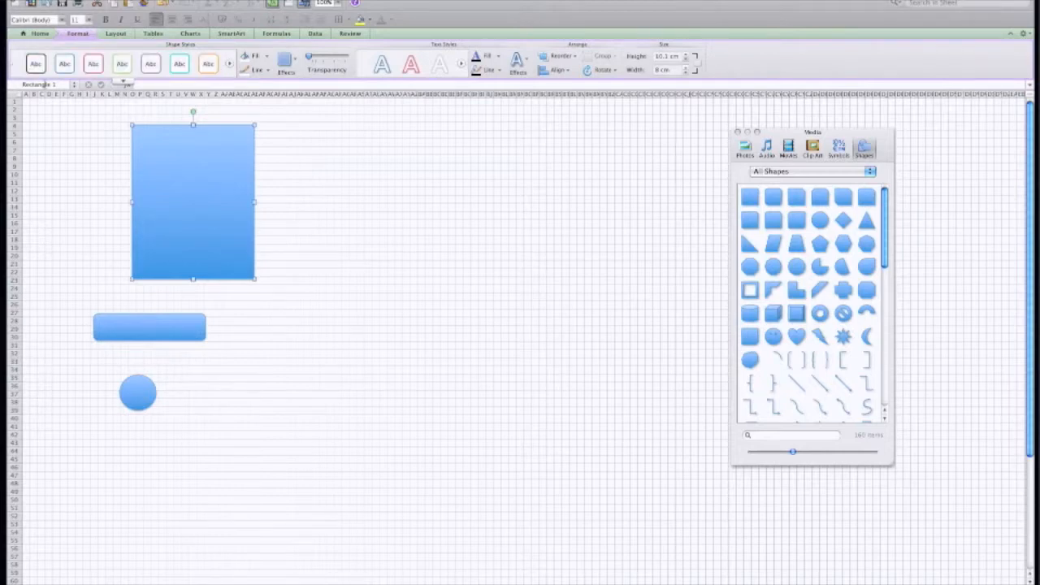
Step: Restyle the tall rectangle with a white fill and thin outline
{"action": "left_click", "coordinate": [35, 64]}
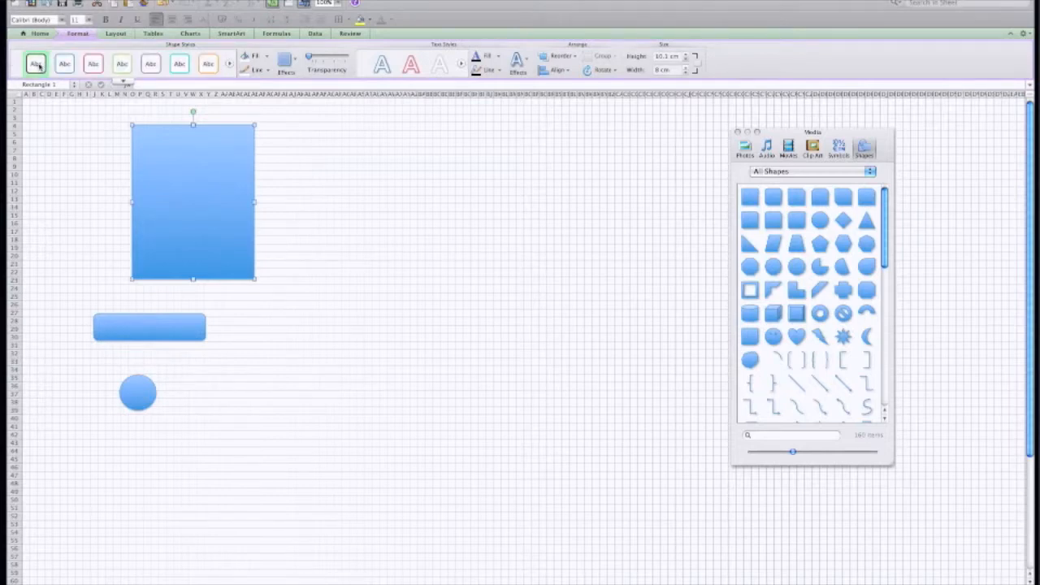
{"action": "left_click", "coordinate": [36, 64]}
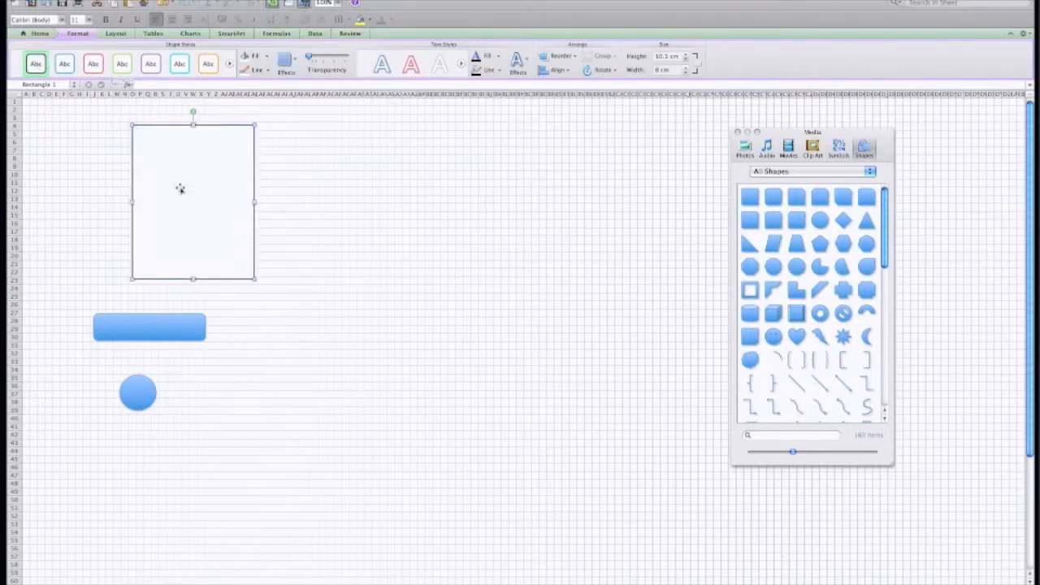
{"action": "mouse_move", "coordinate": [171, 130]}
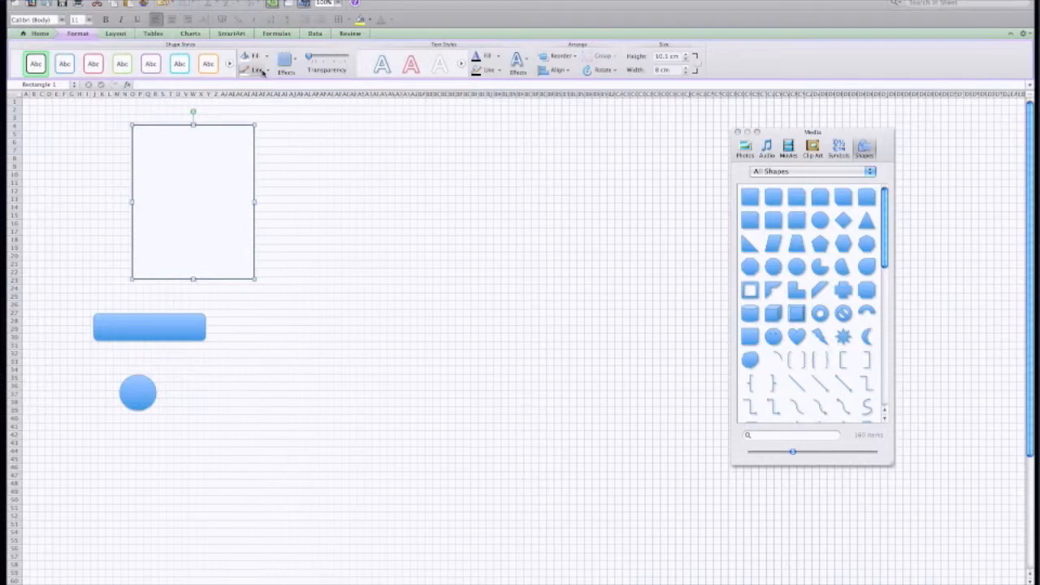
{"action": "left_click", "coordinate": [255, 70]}
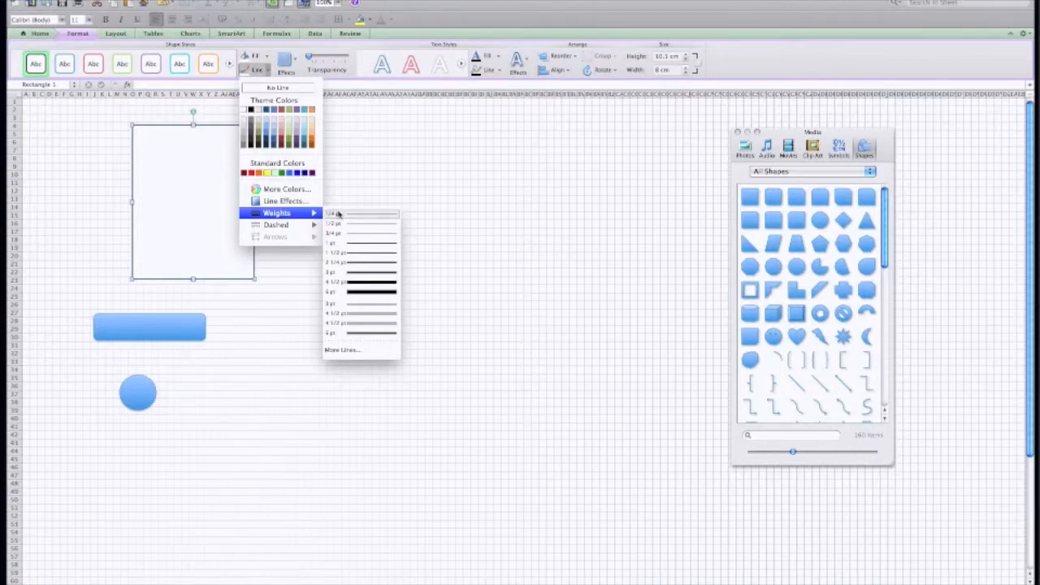
{"action": "mouse_move", "coordinate": [340, 214]}
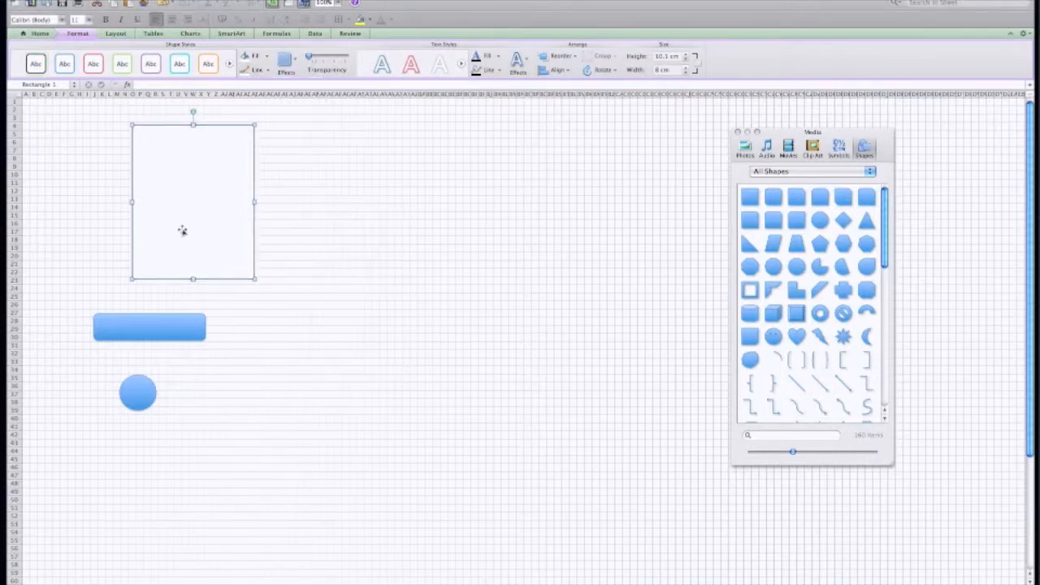
Step: Make the rounded bar white with a thin outline weight, and adjust the circle's outline
{"action": "left_click", "coordinate": [149, 327]}
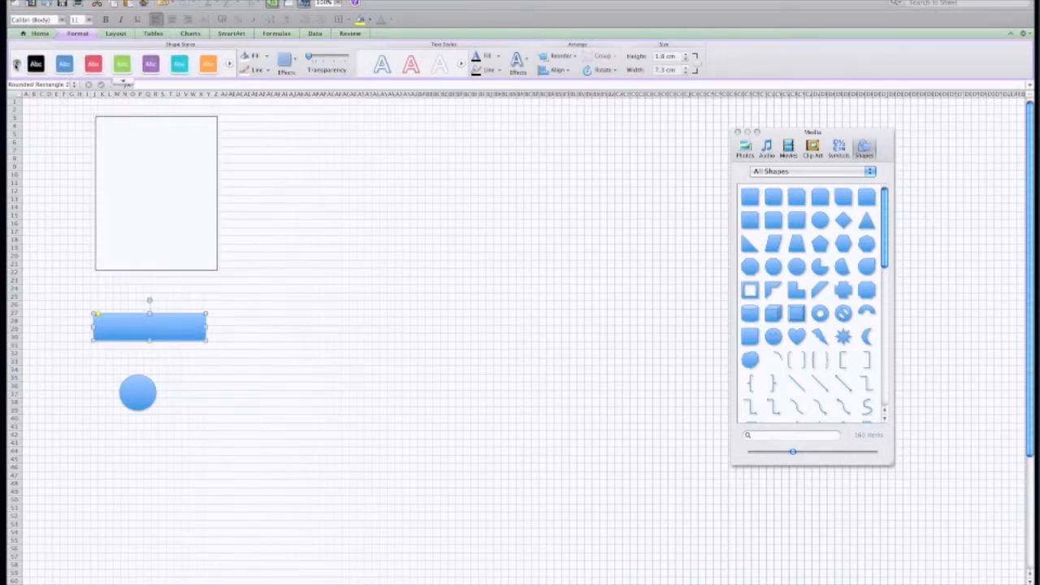
{"action": "left_click", "coordinate": [35, 63]}
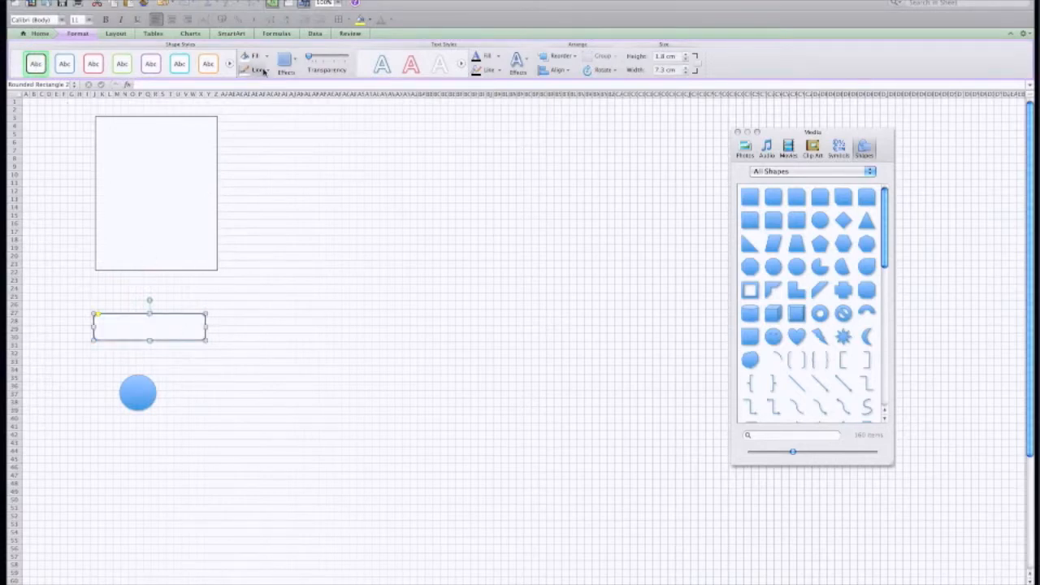
{"action": "left_click", "coordinate": [257, 70]}
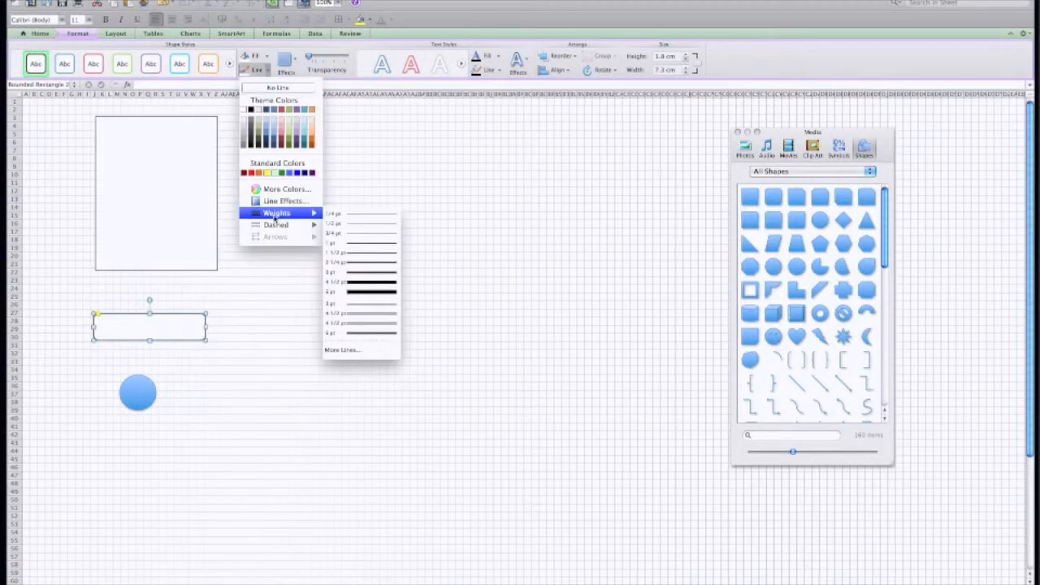
{"action": "left_click", "coordinate": [138, 393]}
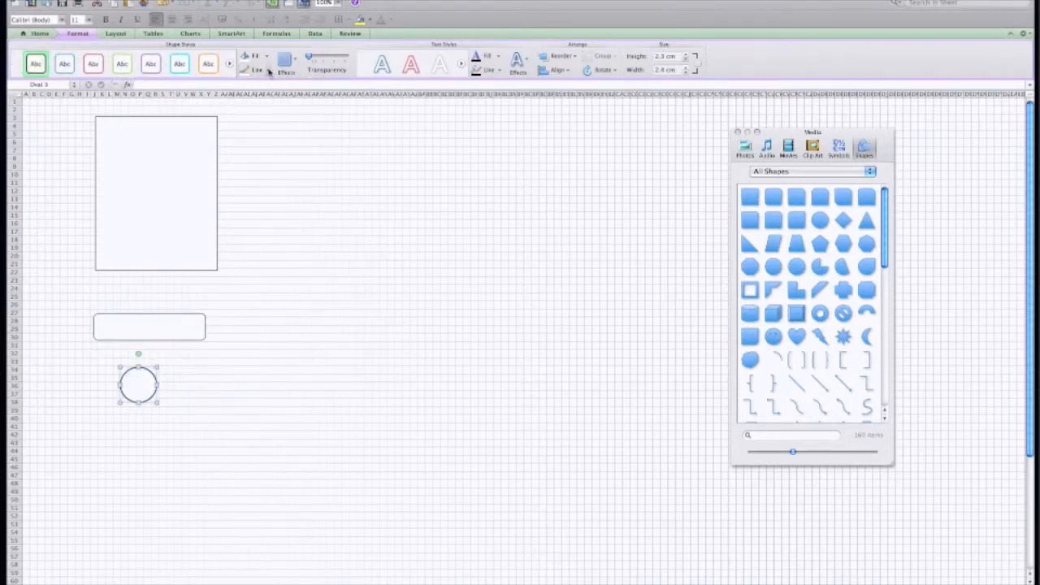
{"action": "left_click", "coordinate": [257, 70]}
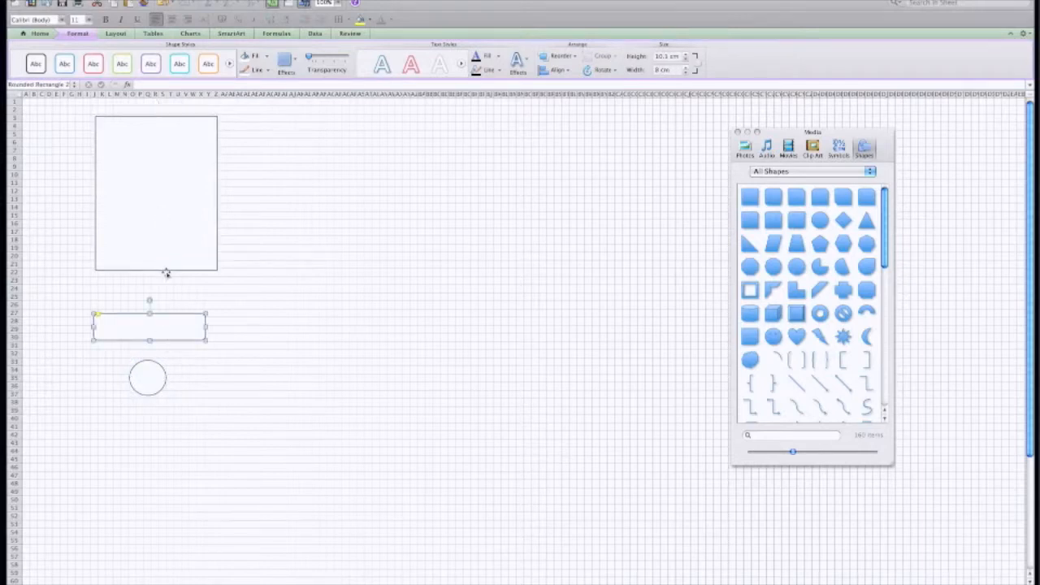
Step: Resize the tall rectangle to 9.5 cm high and 6.5 cm wide, then reposition it
{"action": "left_click", "coordinate": [156, 192]}
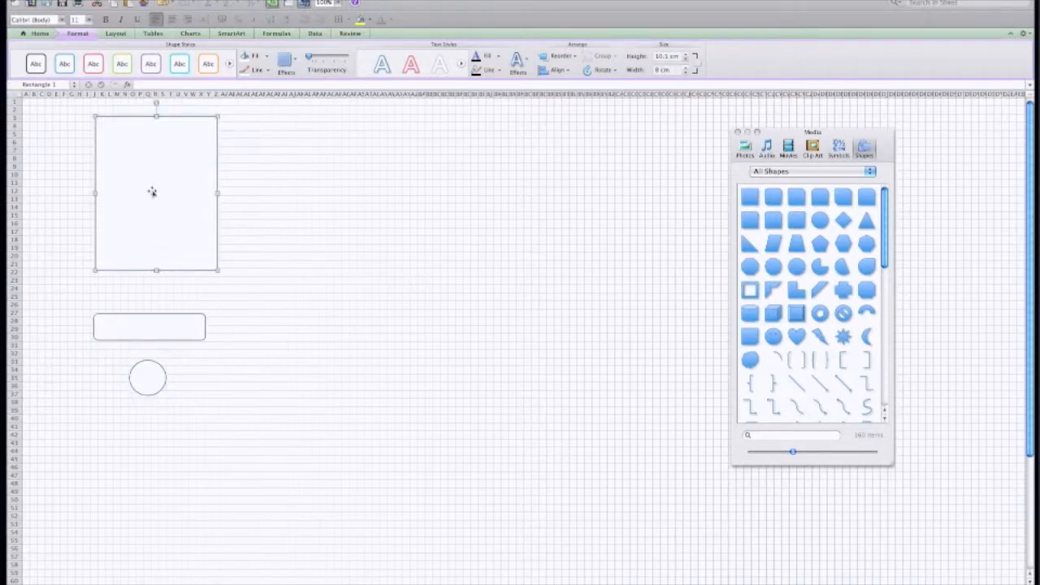
{"action": "left_click_drag", "start_coordinate": [154, 192], "coordinate": [327, 205]}
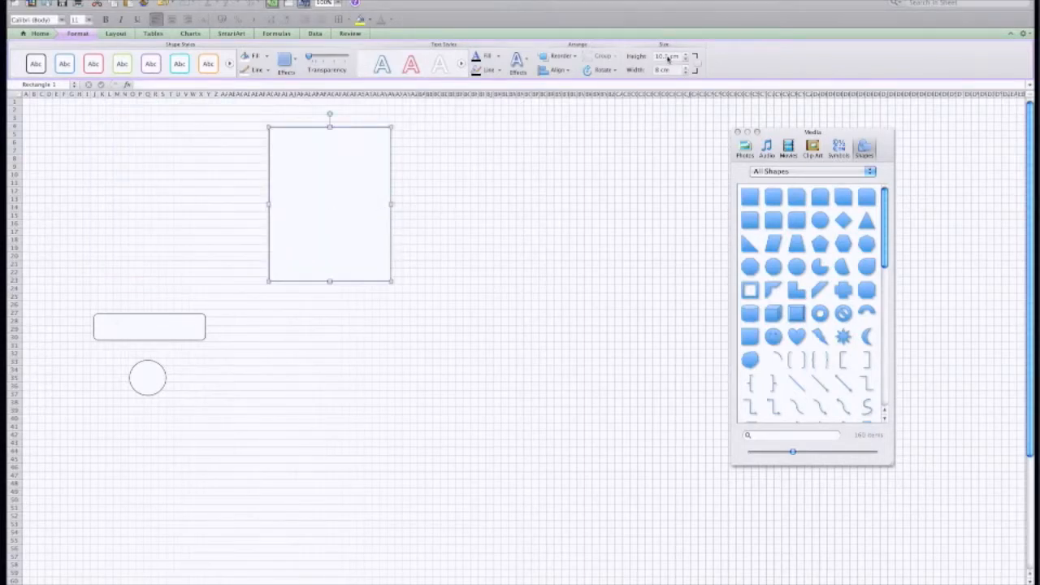
{"action": "left_click", "coordinate": [668, 56]}
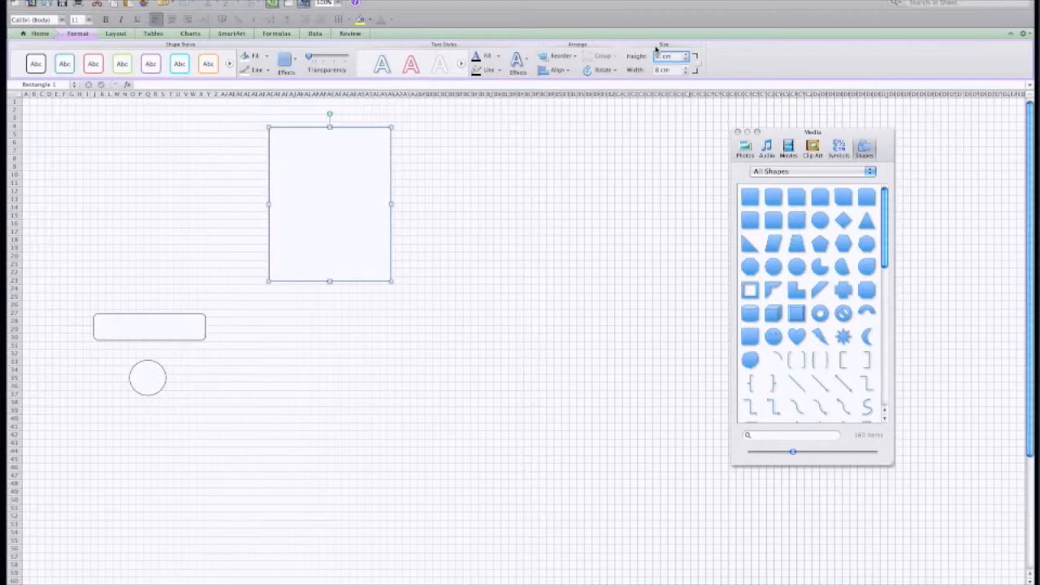
{"action": "type", "text": "9.5 cm"}
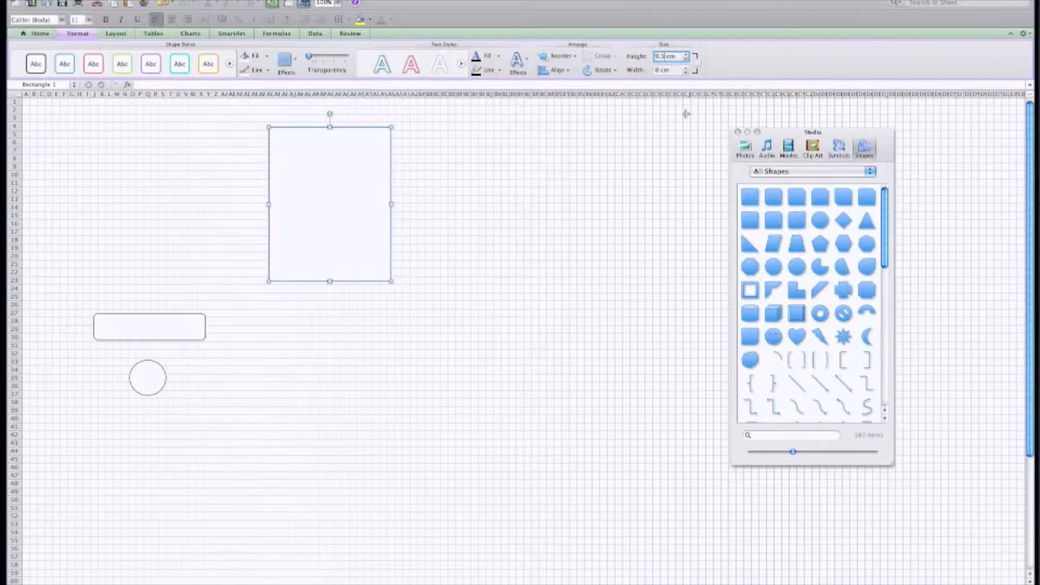
{"action": "left_click_drag", "start_coordinate": [329, 204], "coordinate": [248, 199]}
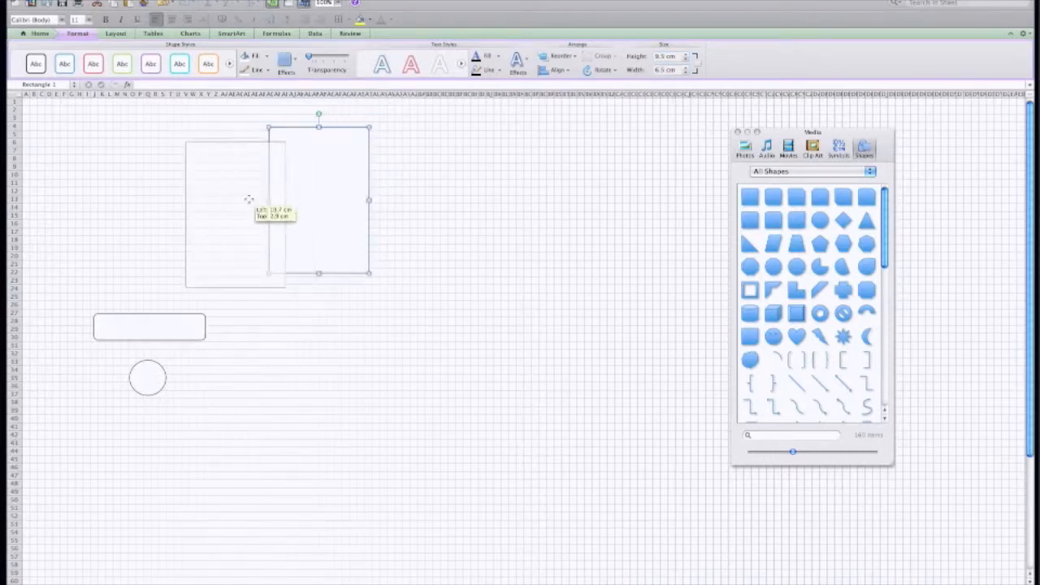
{"action": "left_click_drag", "start_coordinate": [319, 200], "coordinate": [208, 210]}
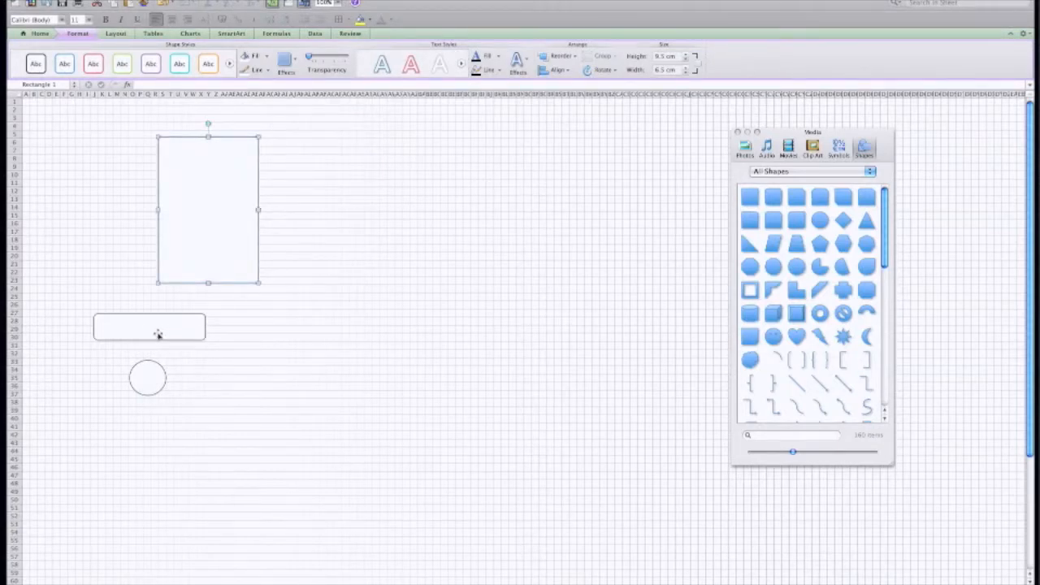
Step: Move the rounded bar to the rectangle's top and enlarge it into a roughly 6.3 × 5.8 cm box
{"action": "left_click_drag", "start_coordinate": [150, 327], "coordinate": [215, 166]}
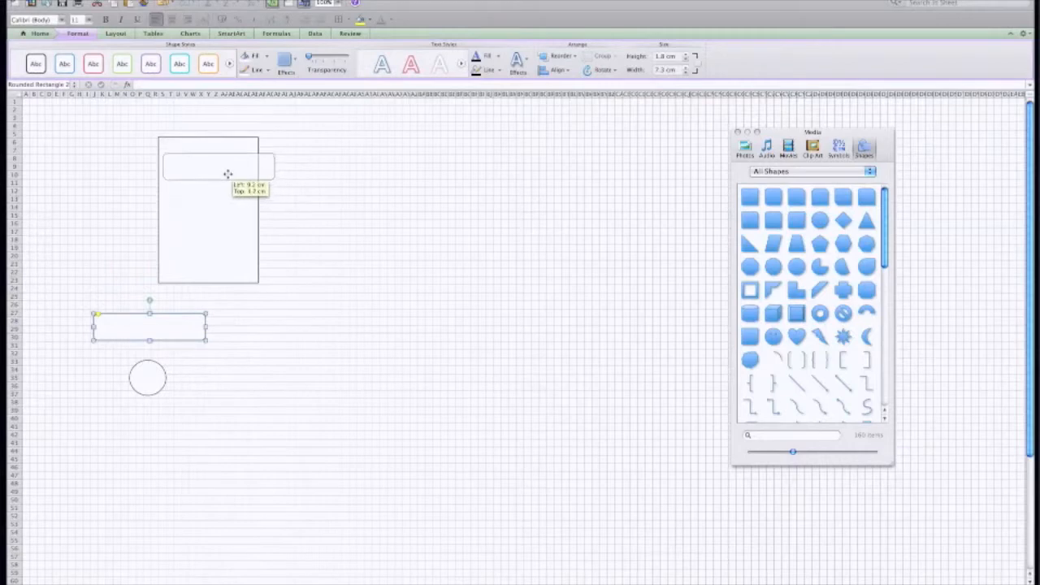
{"action": "left_click_drag", "start_coordinate": [149, 325], "coordinate": [218, 167]}
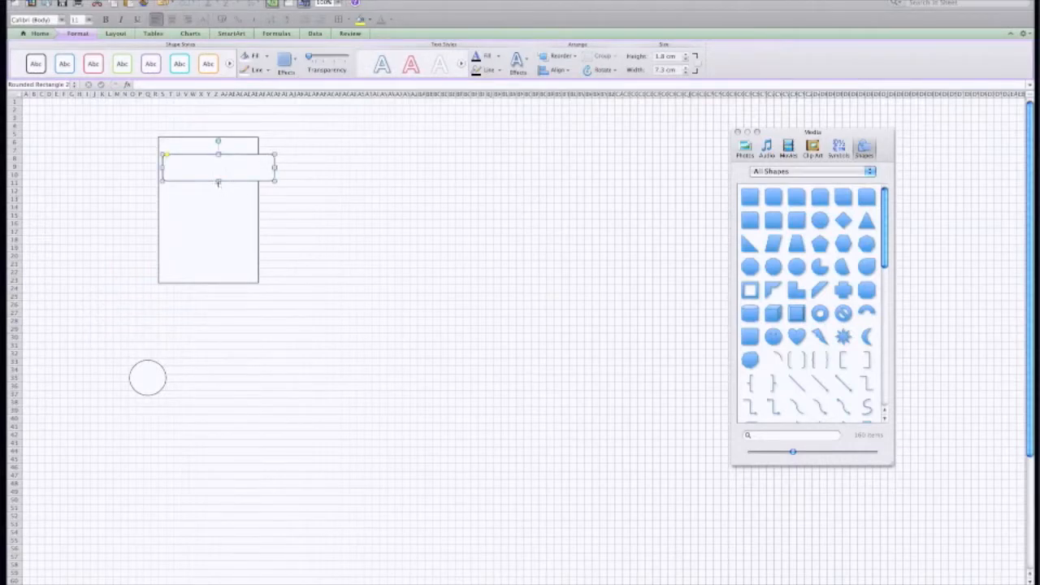
{"action": "left_click_drag", "start_coordinate": [217, 182], "coordinate": [224, 258]}
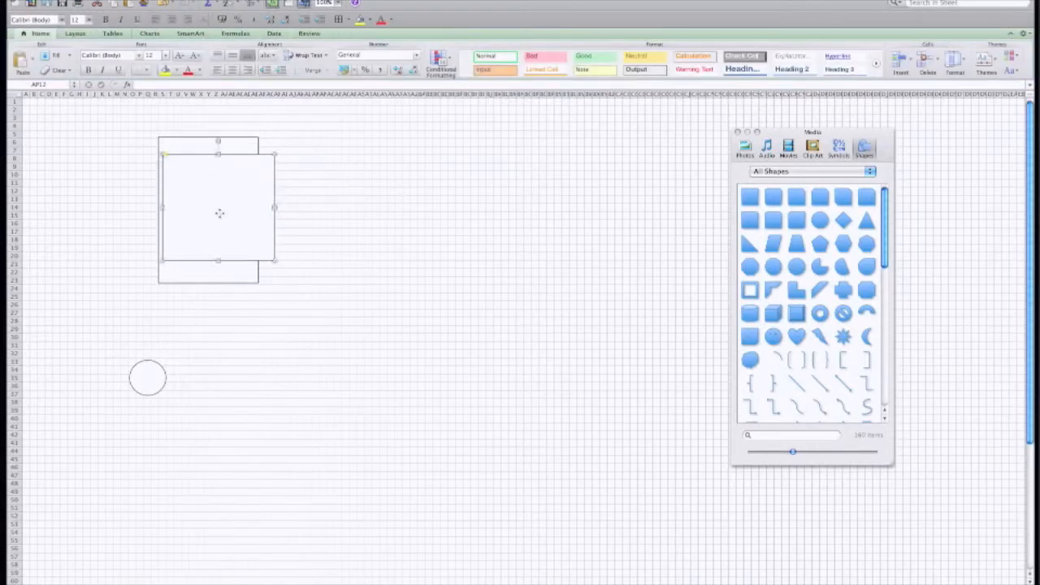
{"action": "left_click", "coordinate": [77, 33]}
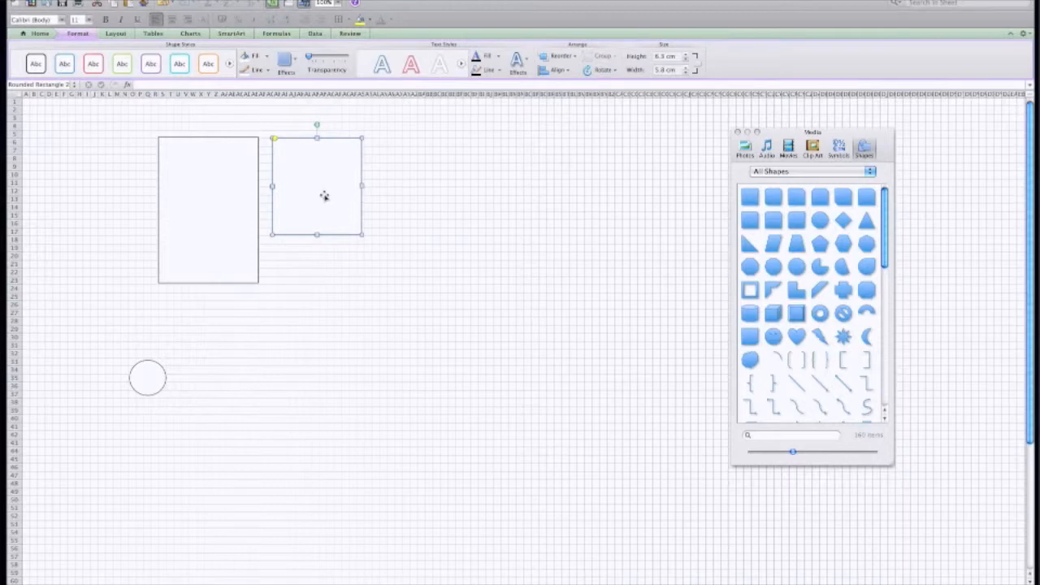
Step: Add a thin rounded bar under the box and edit its dimensions
{"action": "left_click_drag", "start_coordinate": [317, 191], "coordinate": [321, 305]}
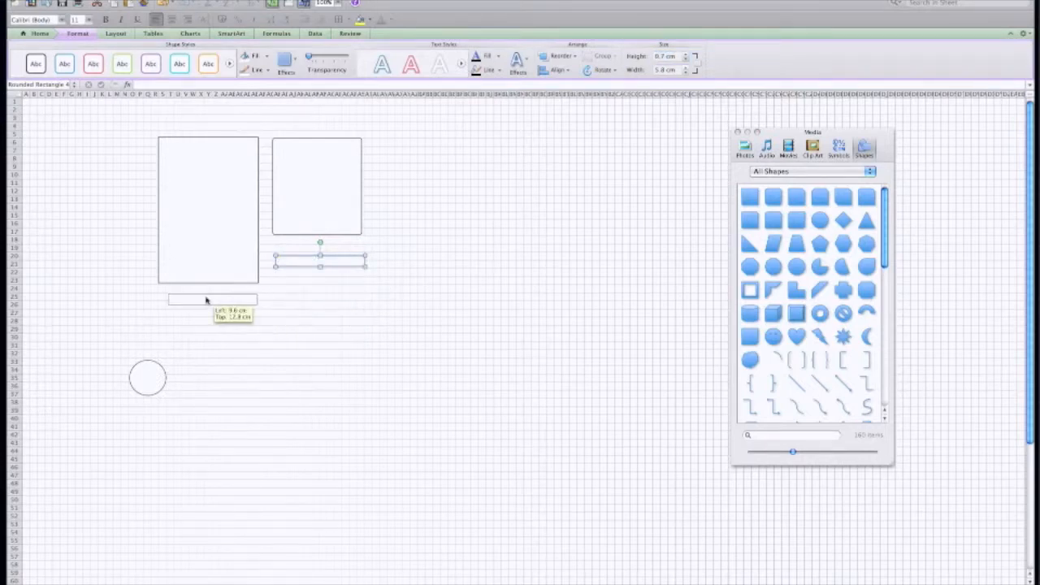
{"action": "left_click_drag", "start_coordinate": [211, 299], "coordinate": [317, 252]}
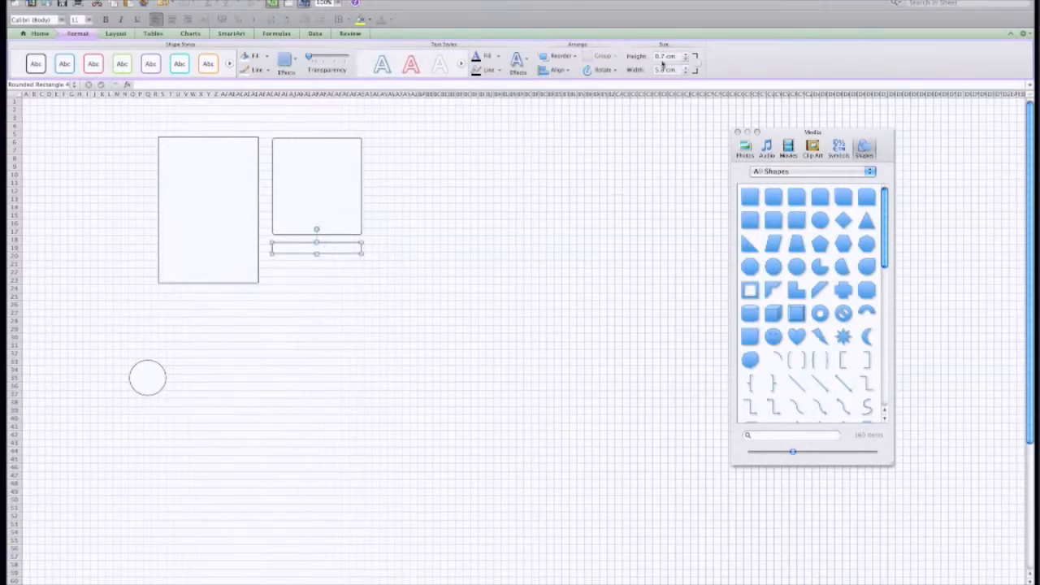
{"action": "left_click", "coordinate": [668, 70]}
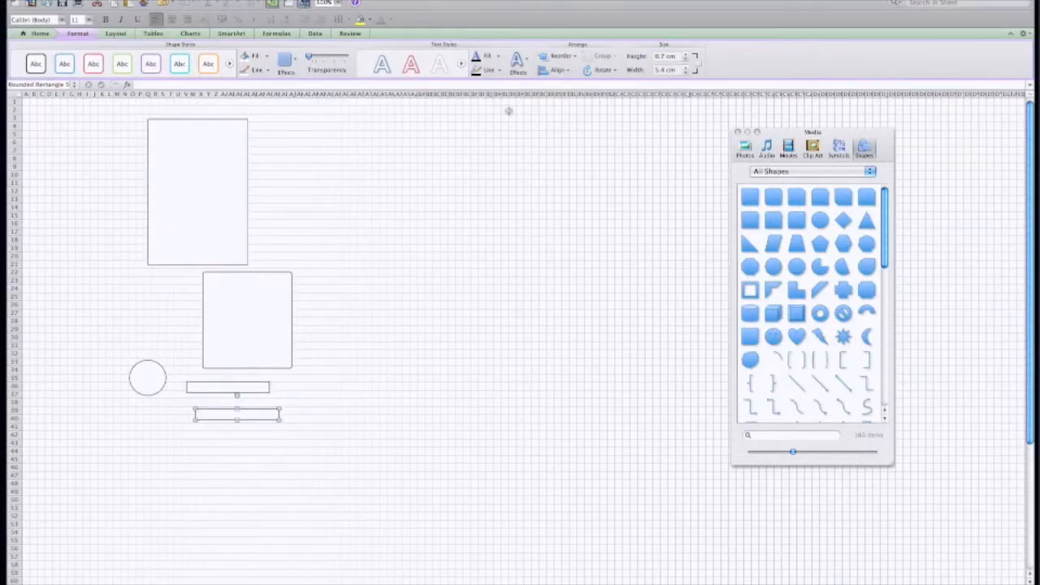
{"action": "left_click", "coordinate": [668, 70]}
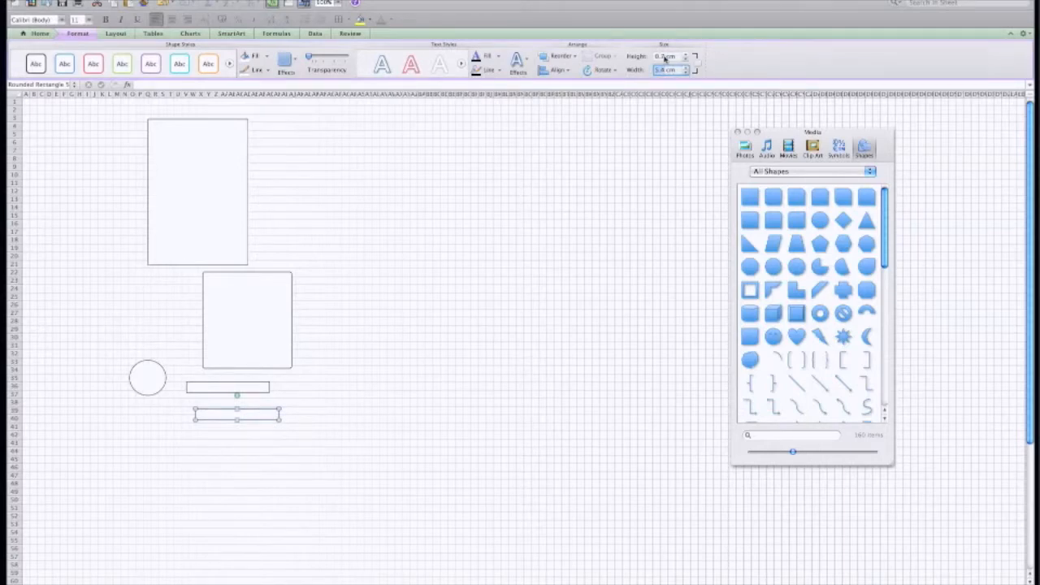
{"action": "mouse_move", "coordinate": [665, 55]}
{"action": "type", "text": "0.7"}
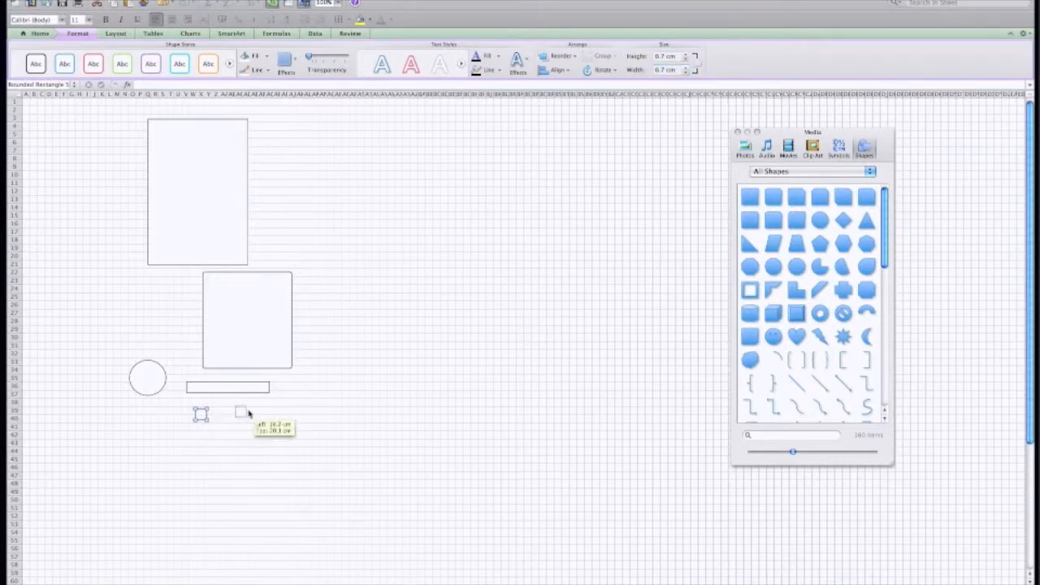
Step: Place a copy of the small square beside the box and resize it to 0.9 cm
{"action": "left_click_drag", "start_coordinate": [241, 413], "coordinate": [279, 388]}
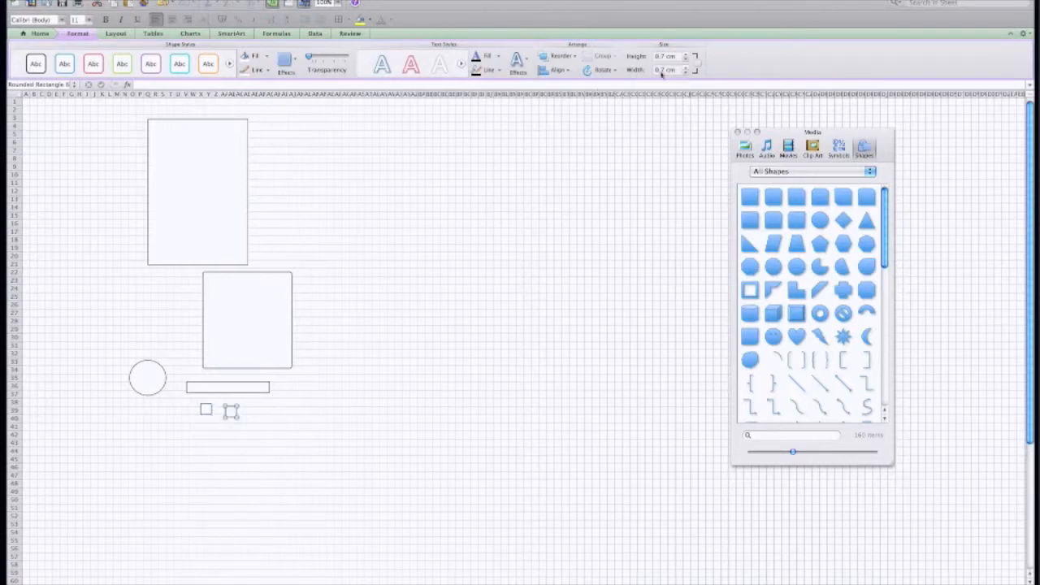
{"action": "left_click", "coordinate": [668, 56]}
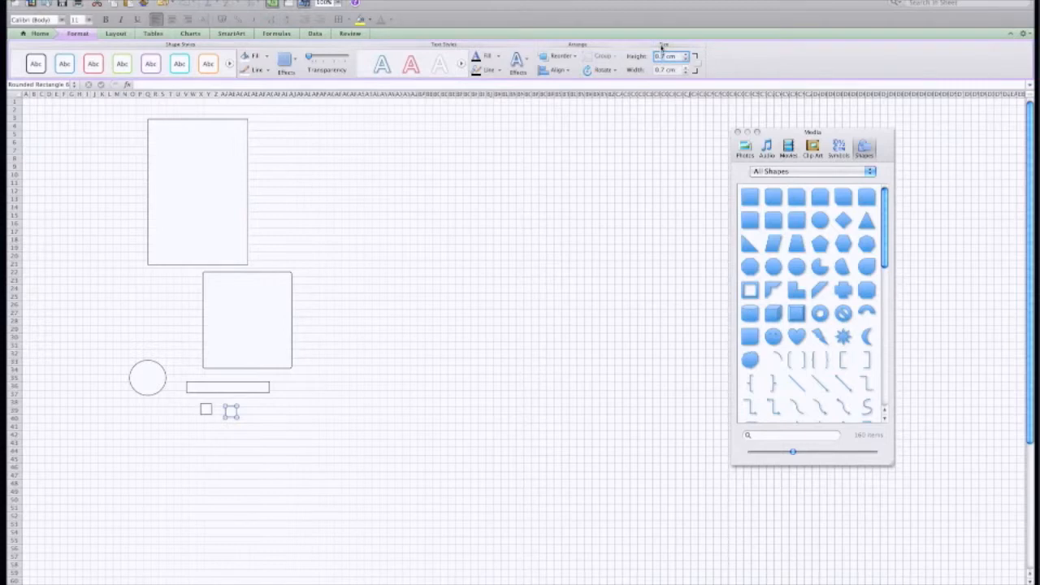
{"action": "left_click", "coordinate": [685, 53]}
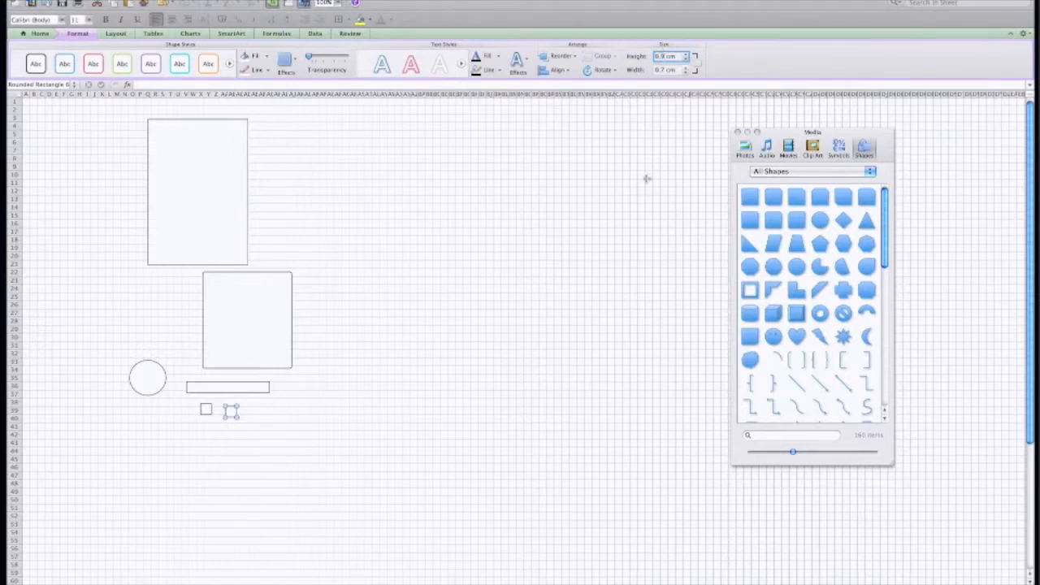
{"action": "left_click", "coordinate": [667, 70]}
{"action": "type", "text": "0.9"}
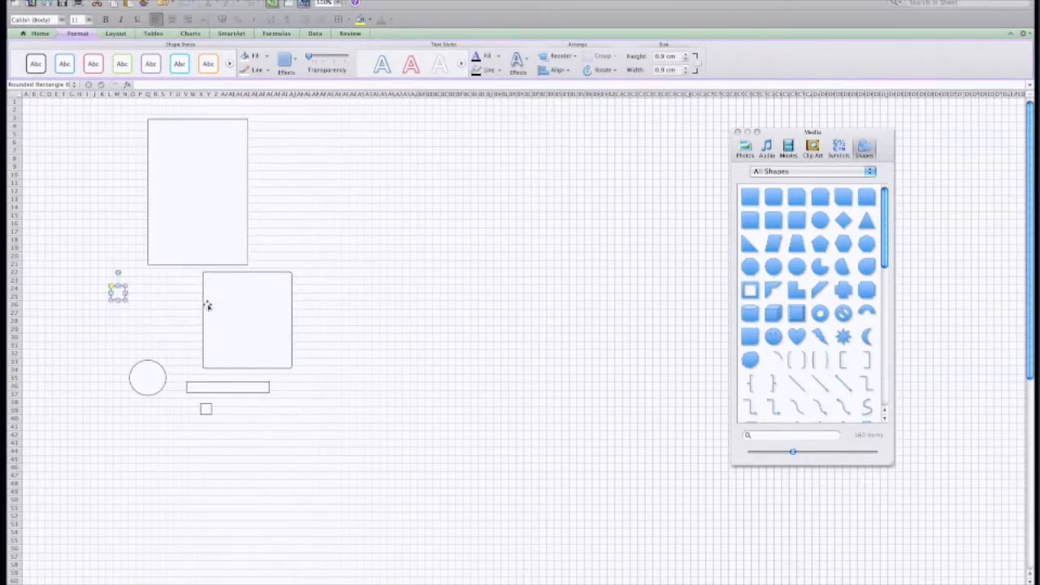
{"action": "mouse_move", "coordinate": [159, 387]}
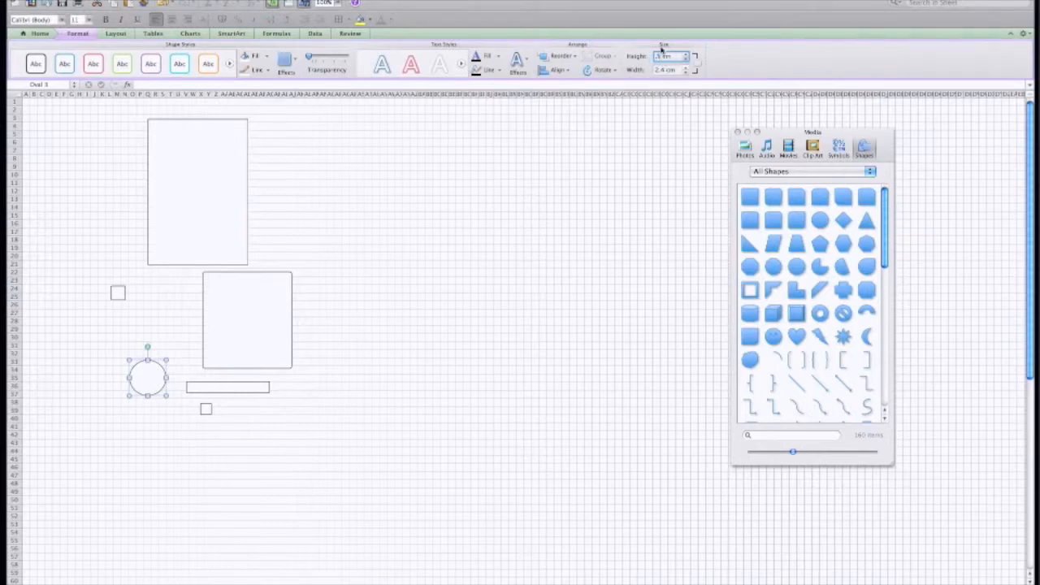
Step: Shrink the circle to a tiny dot and resize the additional small square
{"action": "left_click", "coordinate": [671, 70]}
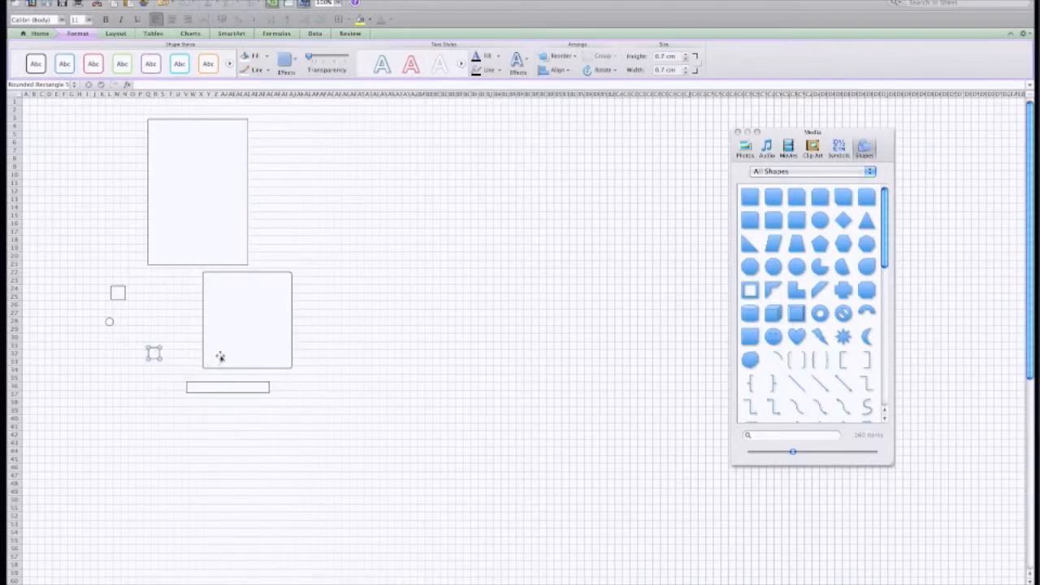
{"action": "mouse_move", "coordinate": [154, 353]}
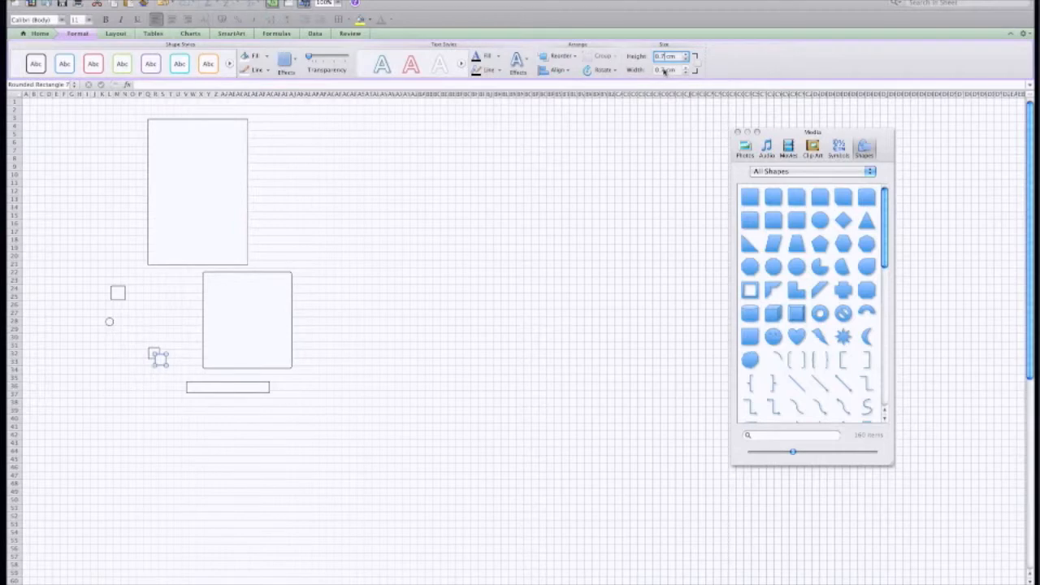
{"action": "left_click", "coordinate": [669, 70]}
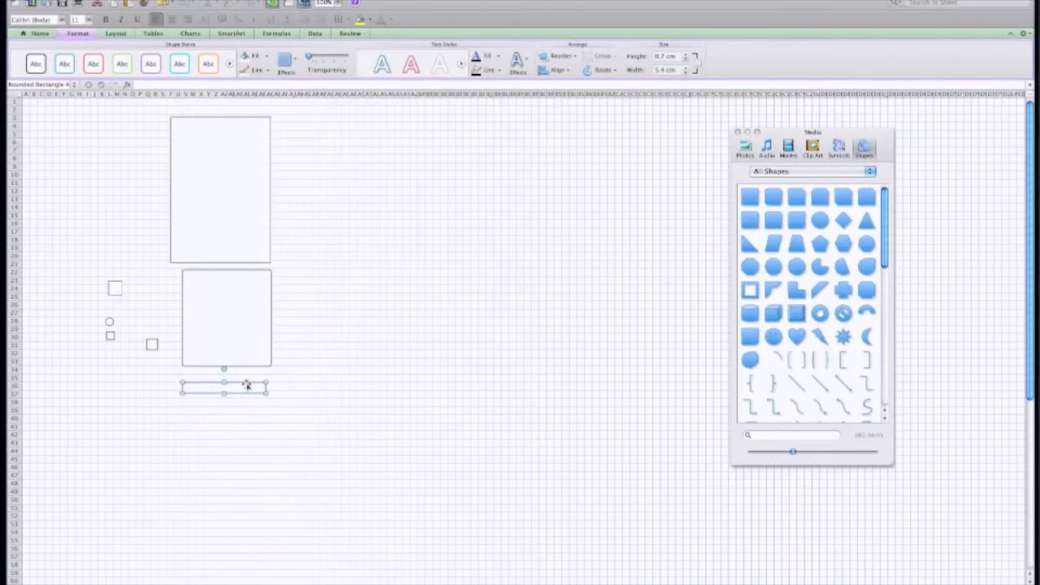
Step: Copy the thin bar lower down as a 'body text' label and remove its outline
{"action": "left_click_drag", "start_coordinate": [226, 389], "coordinate": [203, 423]}
{"action": "type", "text": "body son"}
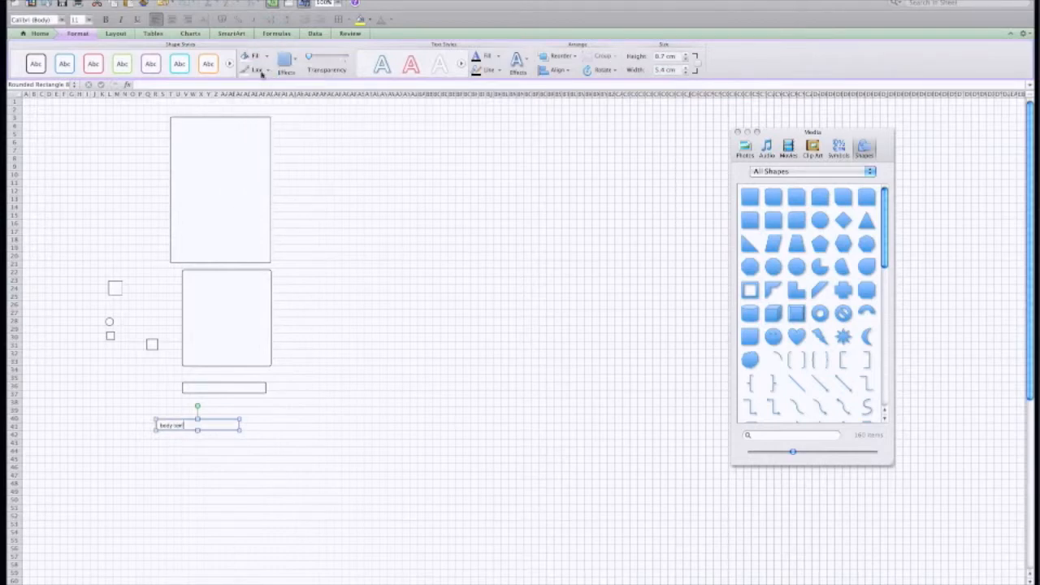
{"action": "left_click", "coordinate": [256, 70]}
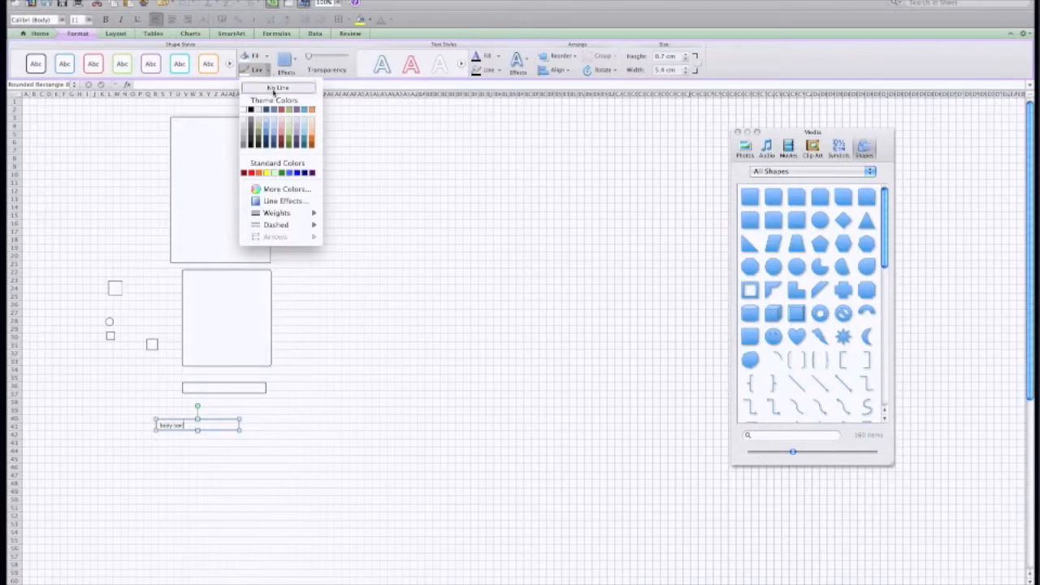
{"action": "left_click", "coordinate": [39, 34]}
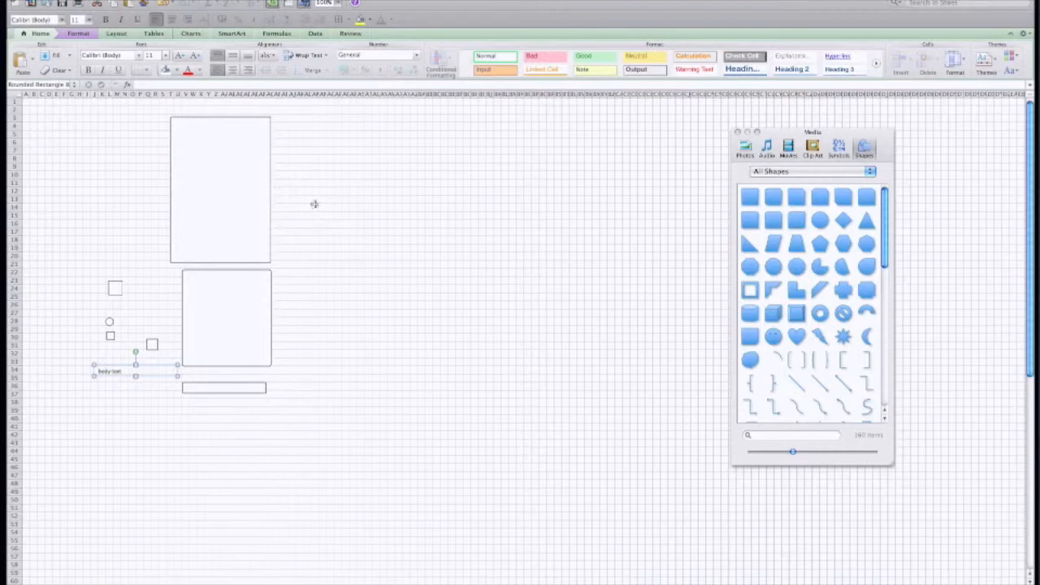
{"action": "mouse_move", "coordinate": [373, 196]}
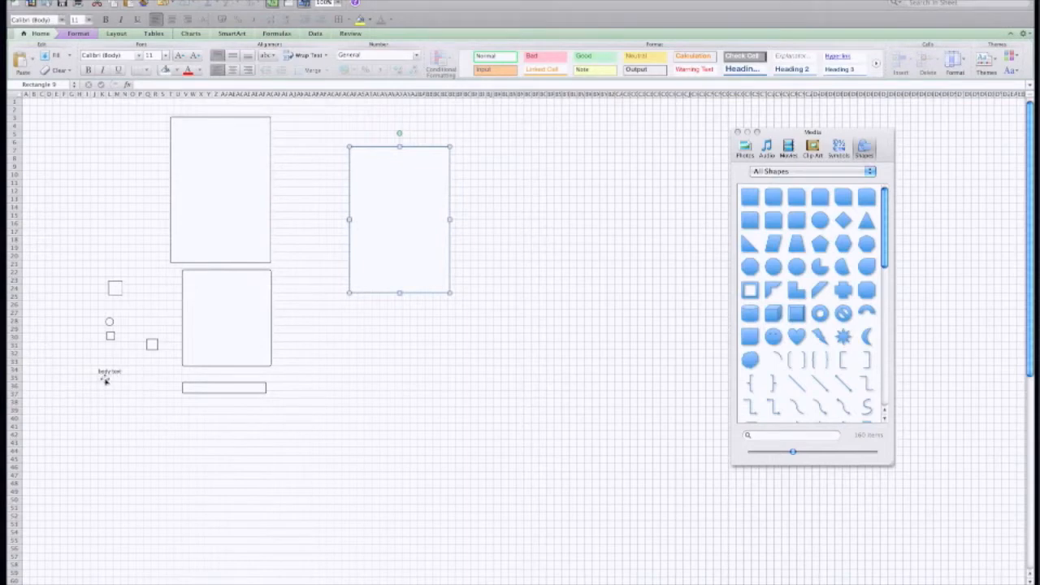
Step: Copy the text label above the second tall rectangle, set it to size 14, and choose a font
{"action": "left_click", "coordinate": [108, 371]}
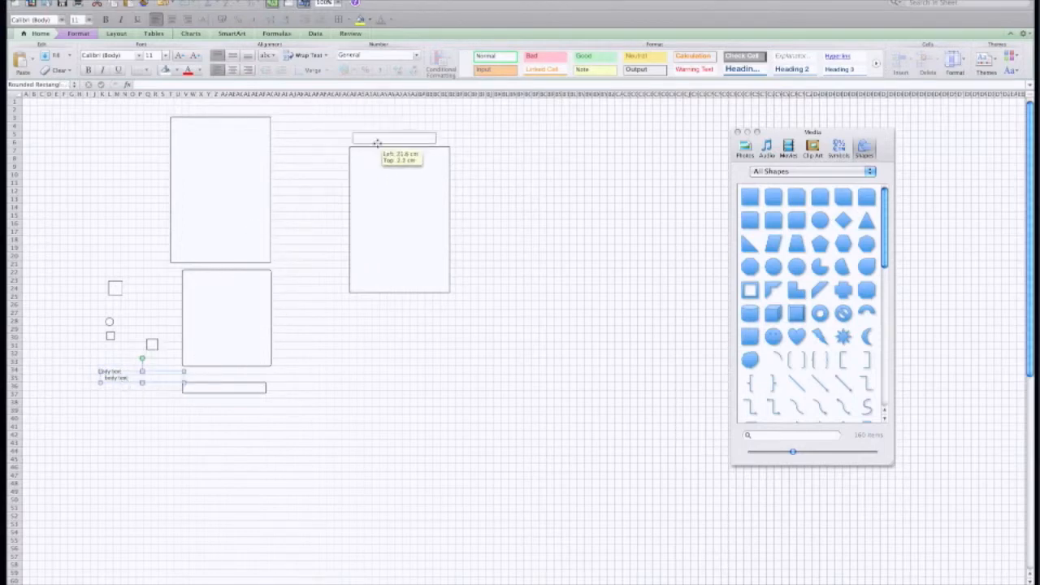
{"action": "left_click_drag", "start_coordinate": [142, 372], "coordinate": [391, 134]}
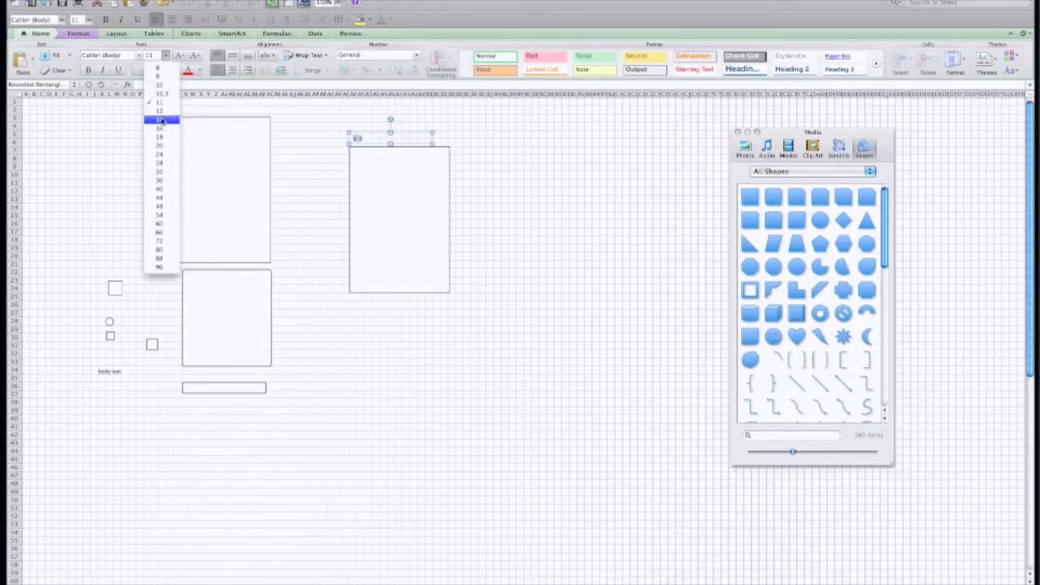
{"action": "left_click", "coordinate": [160, 120]}
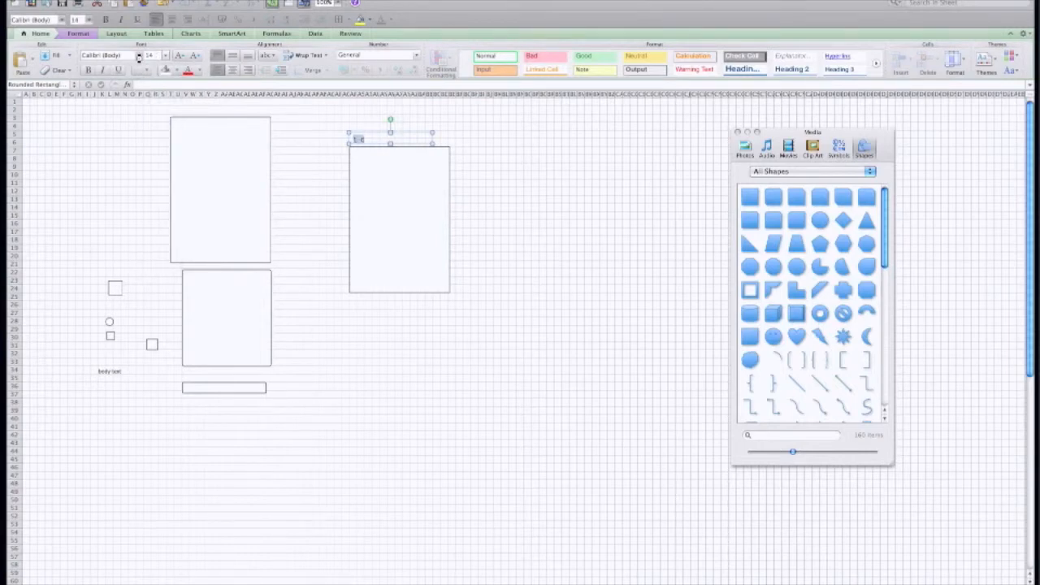
{"action": "left_click", "coordinate": [109, 55]}
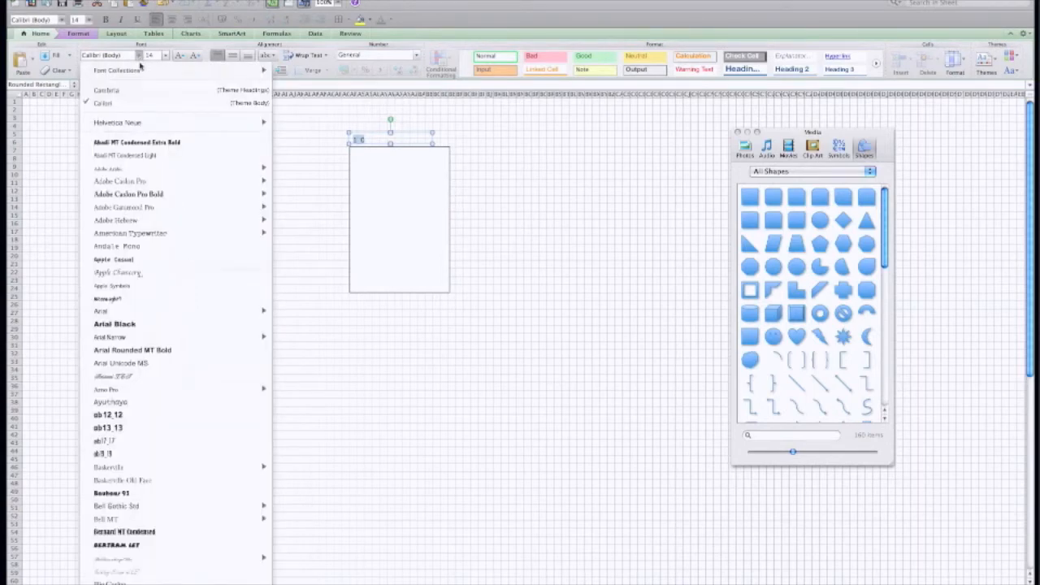
{"action": "mouse_move", "coordinate": [274, 130]}
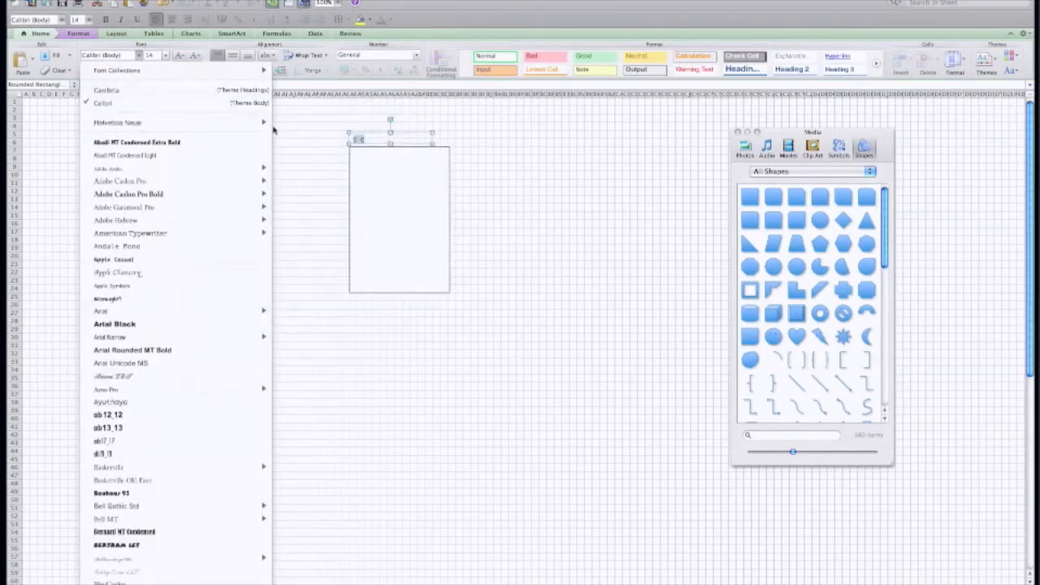
{"action": "mouse_move", "coordinate": [118, 123]}
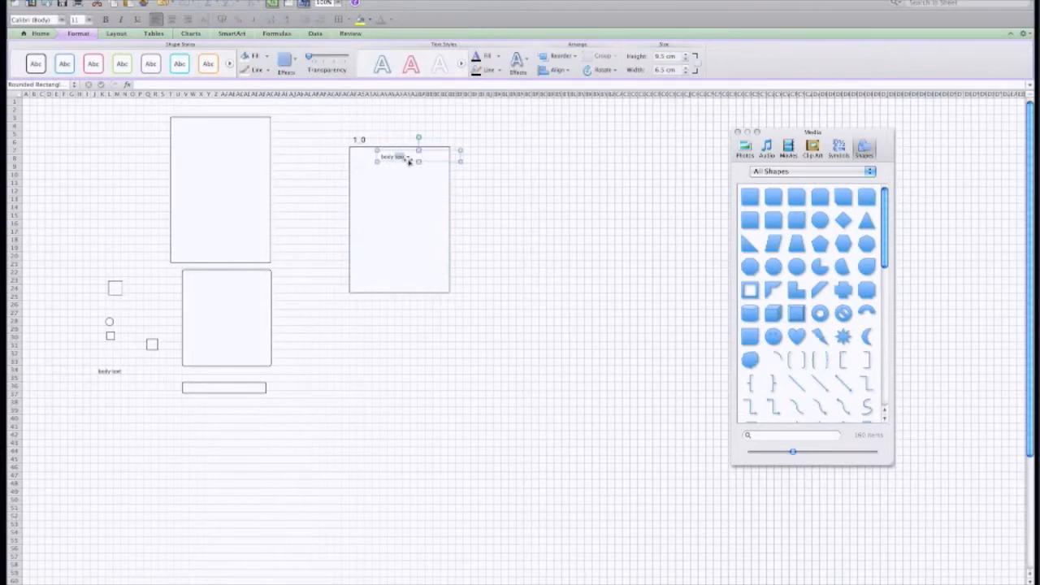
Step: Add a larger 'The Bank' title in the frame with a small logo square beside it
{"action": "left_click_drag", "start_coordinate": [419, 167], "coordinate": [443, 158]}
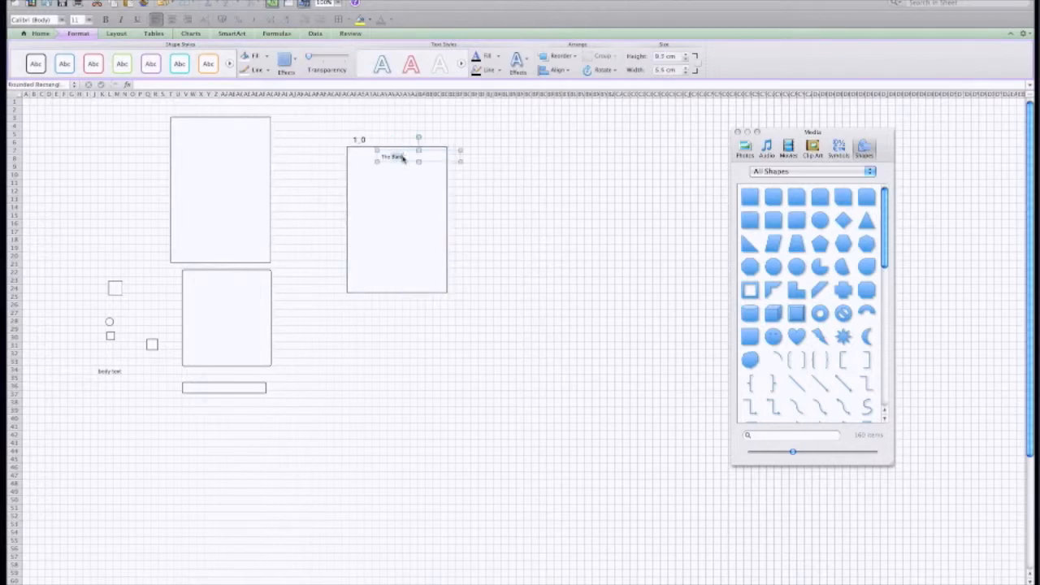
{"action": "left_click", "coordinate": [33, 20]}
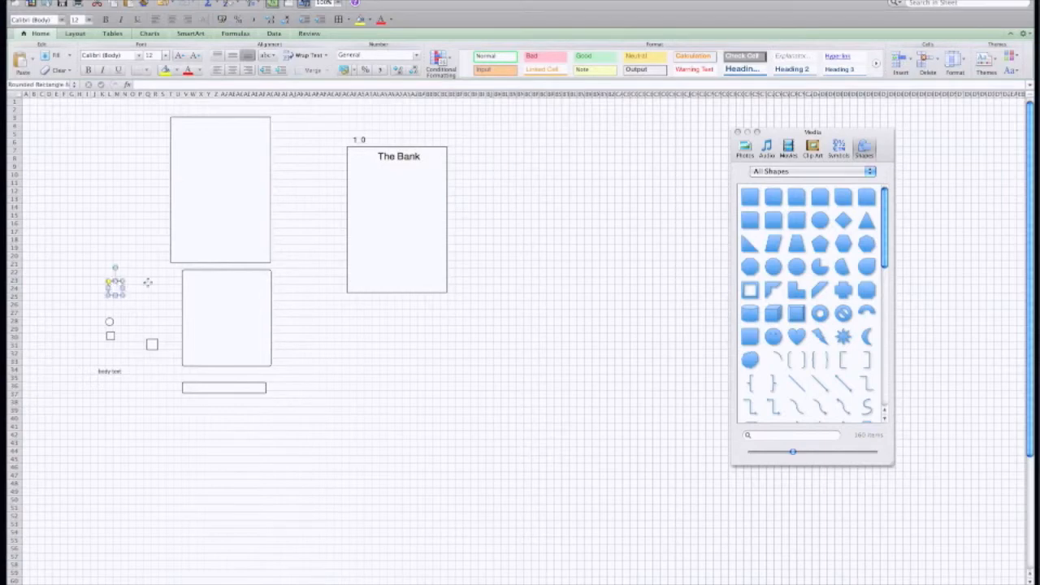
{"action": "left_click", "coordinate": [115, 284]}
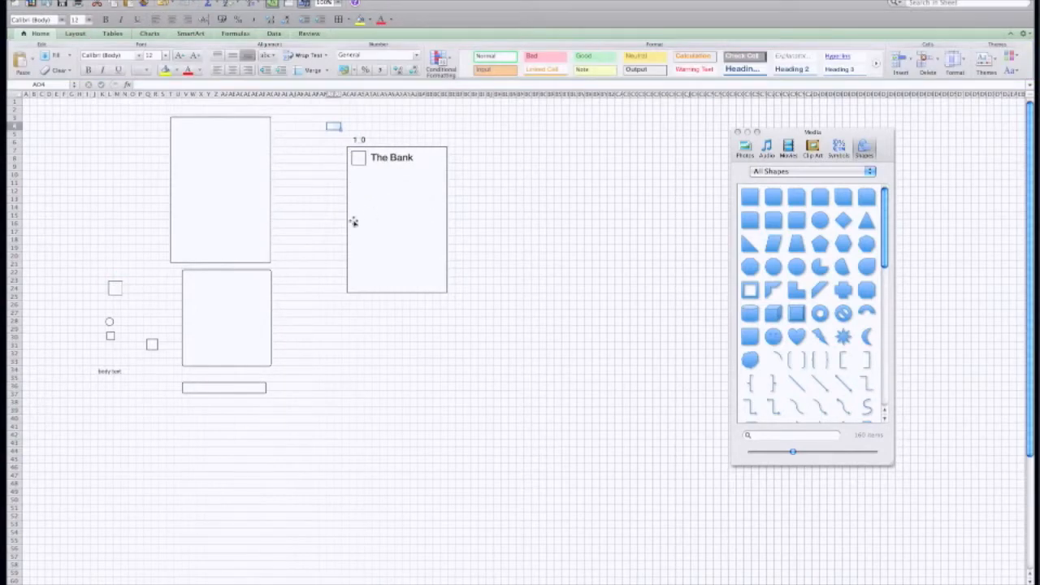
Step: Send the screen frame rectangle to the back so the content box shows
{"action": "left_click", "coordinate": [226, 317]}
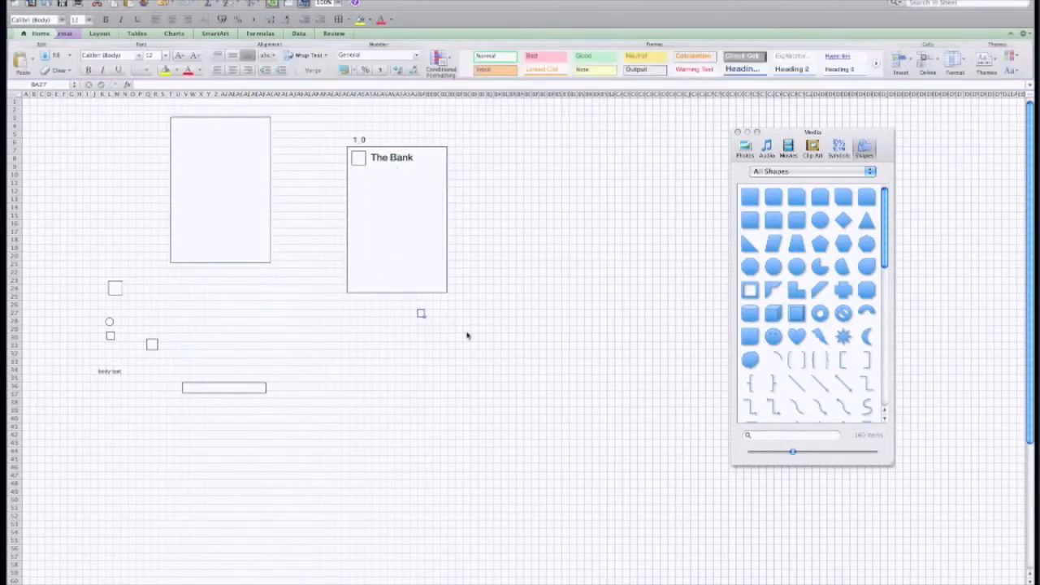
{"action": "left_click", "coordinate": [397, 219]}
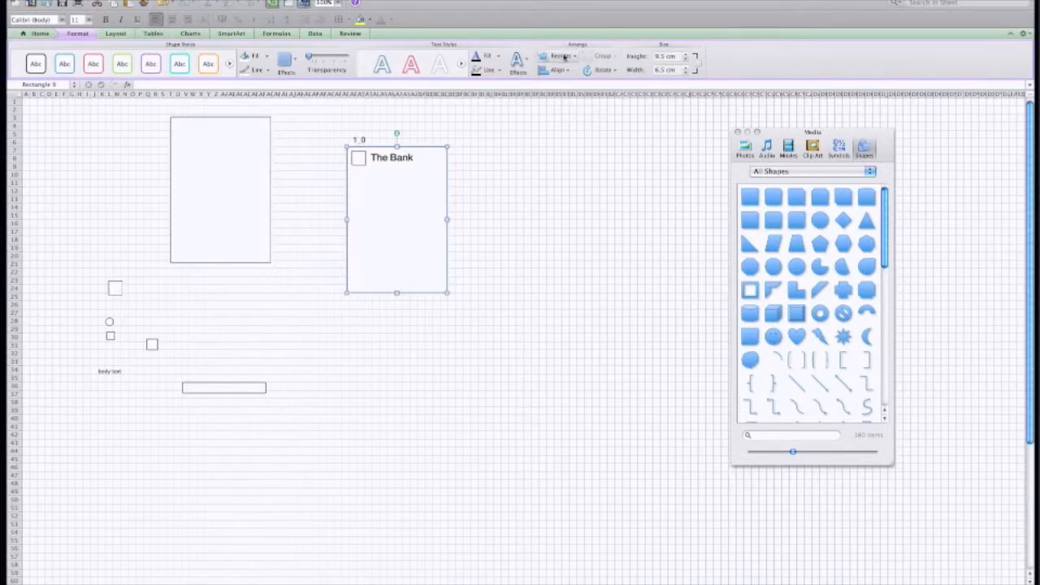
{"action": "mouse_move", "coordinate": [561, 55]}
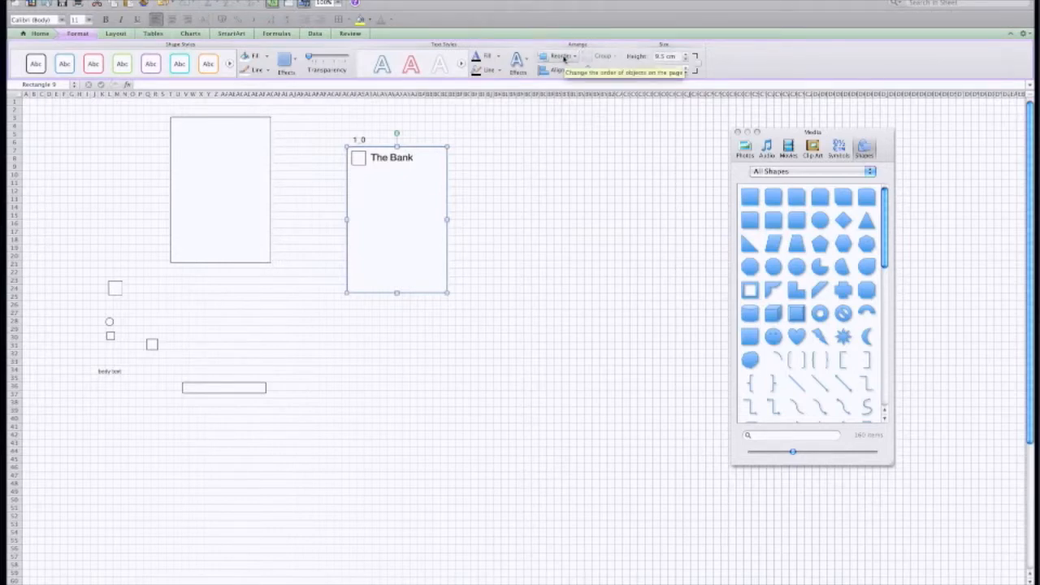
{"action": "left_click", "coordinate": [559, 56]}
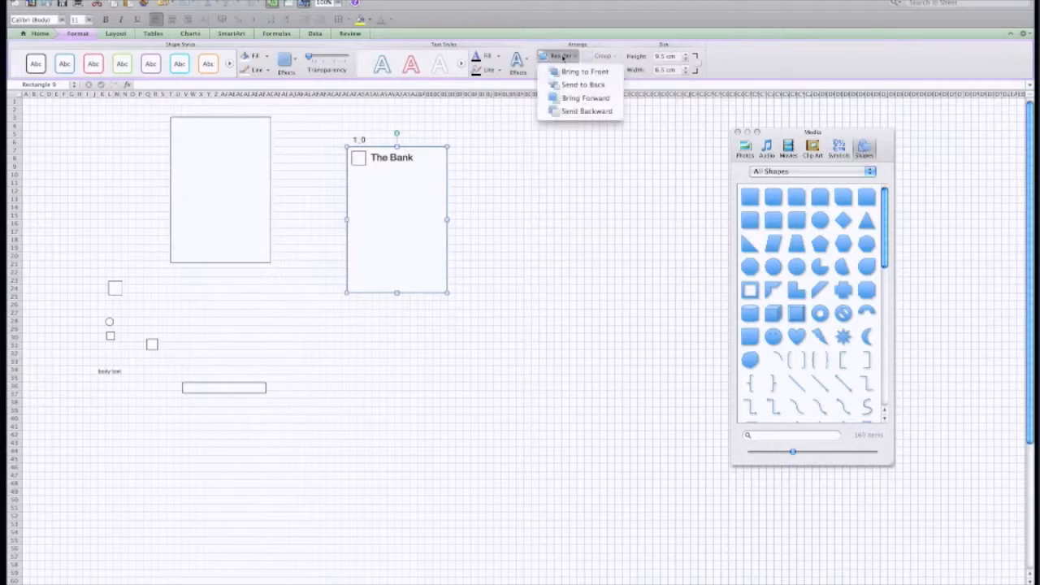
{"action": "mouse_move", "coordinate": [581, 85]}
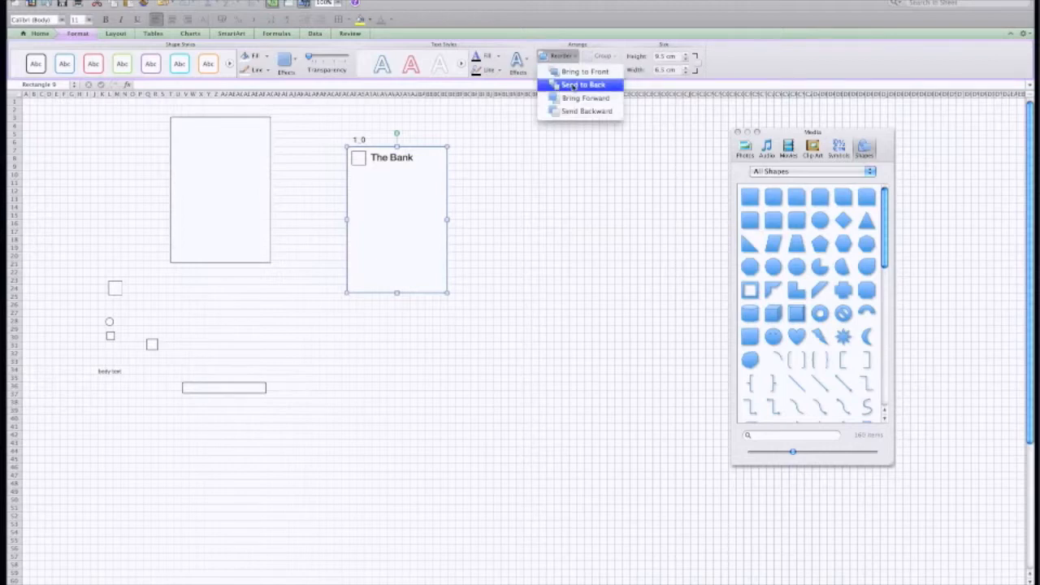
{"action": "left_click", "coordinate": [581, 84]}
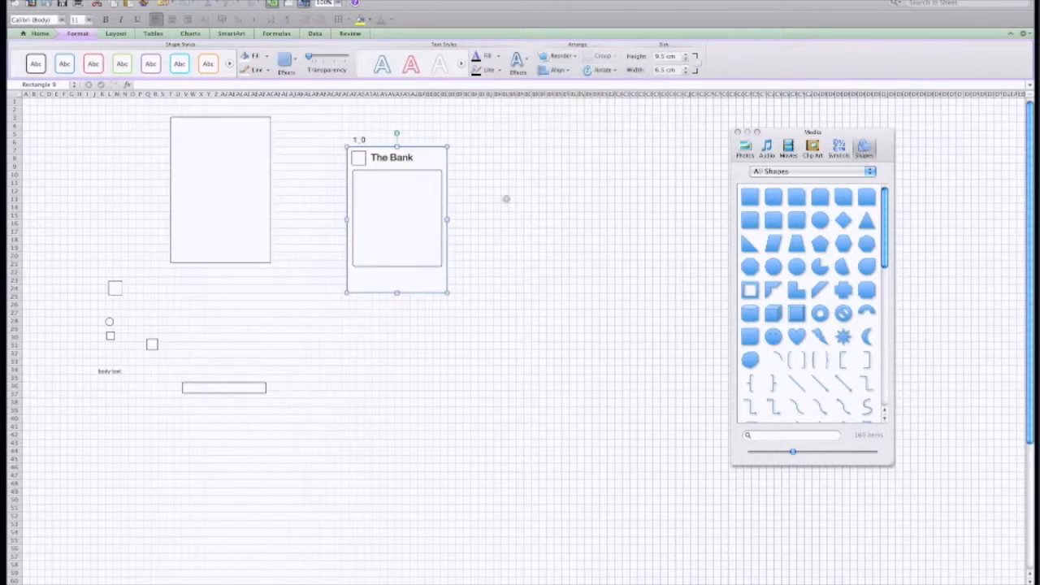
{"action": "mouse_move", "coordinate": [466, 246]}
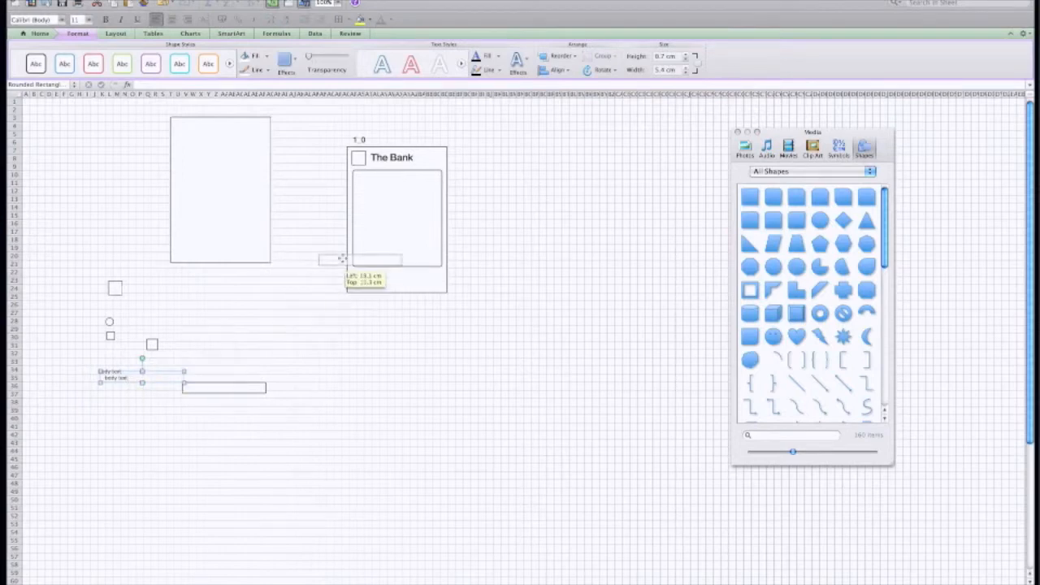
Step: Place a 'welcome to mobile banking' text box at the top of the content panel
{"action": "left_click_drag", "start_coordinate": [130, 374], "coordinate": [397, 178]}
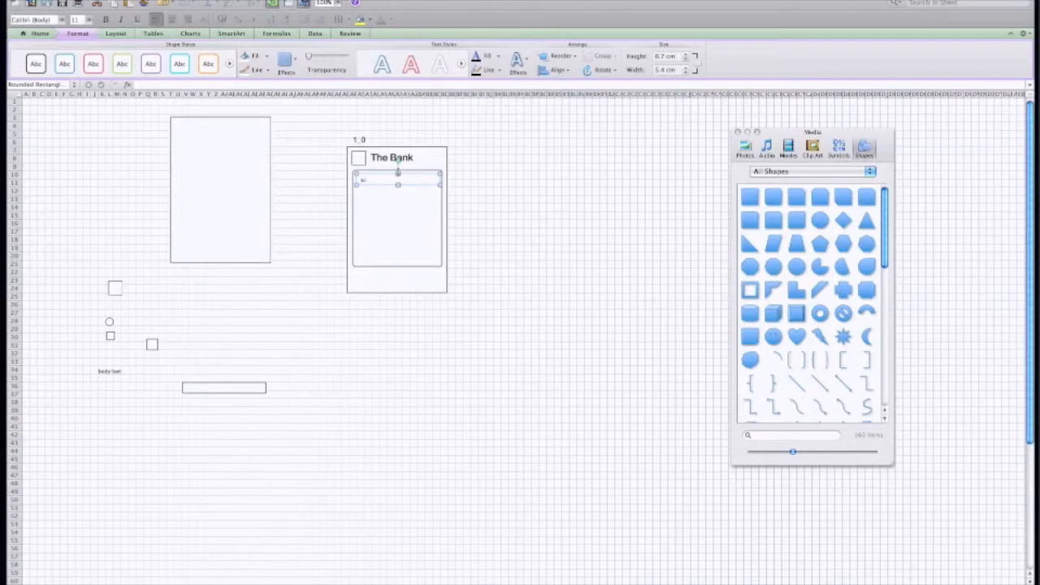
{"action": "type", "text": "welcome to mobile banking"}
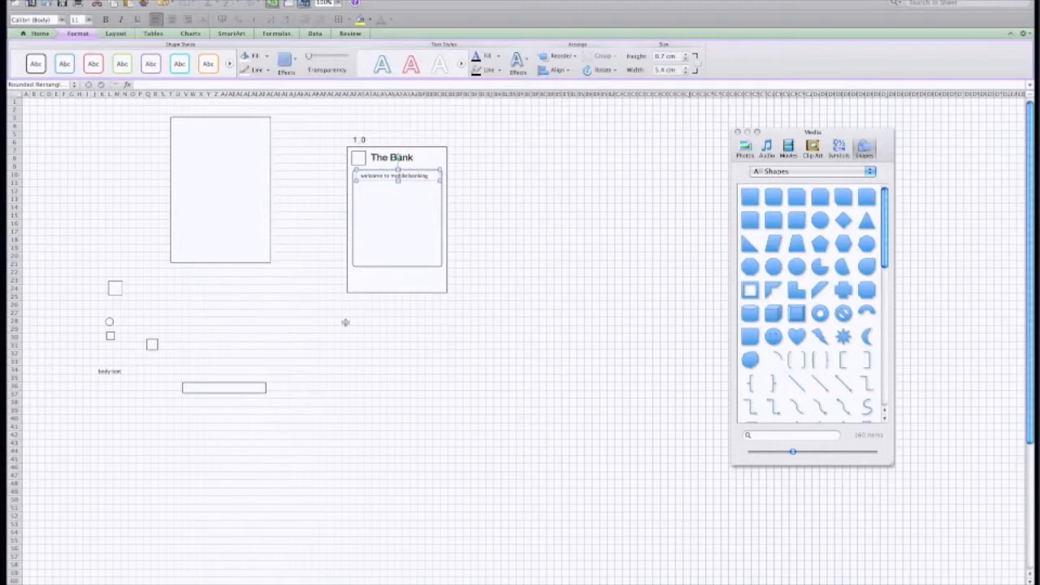
{"action": "left_click", "coordinate": [223, 386]}
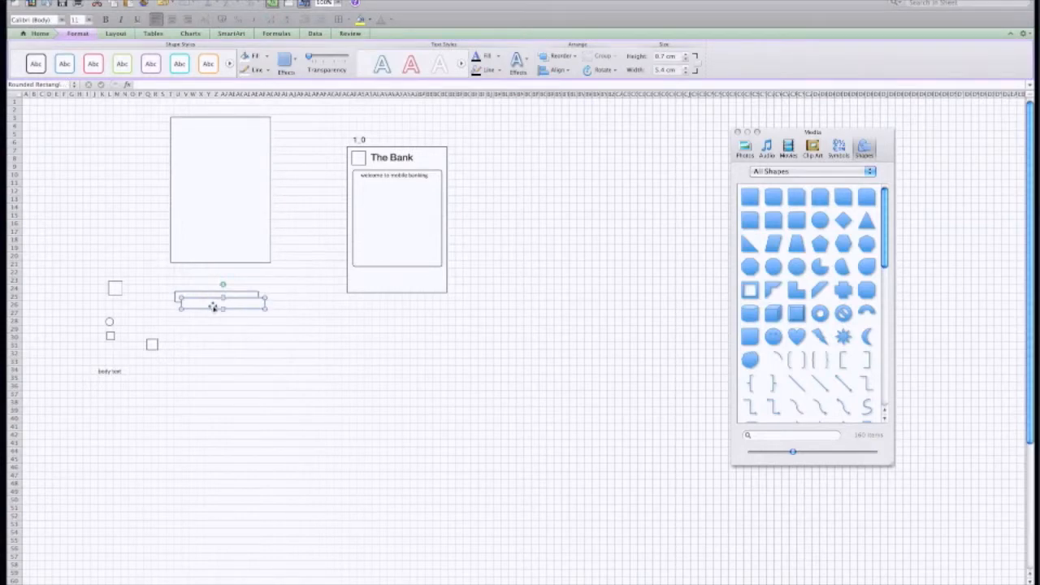
{"action": "mouse_move", "coordinate": [218, 298]}
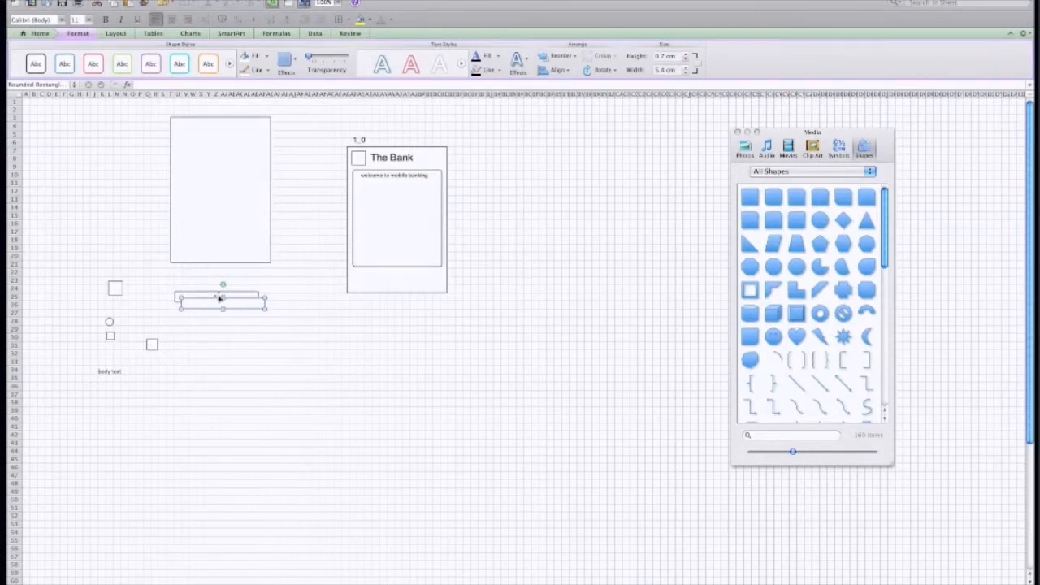
Step: Label the bar 'Mobile Banking' in Helvetica Neue below the welcome line
{"action": "type", "text": "mobile banking"}
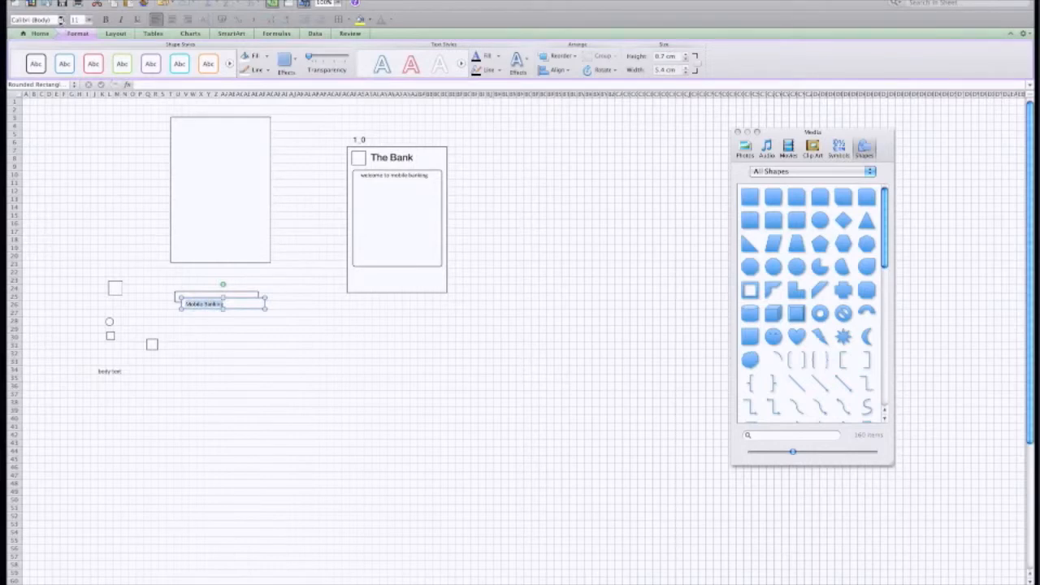
{"action": "left_click", "coordinate": [33, 19]}
{"action": "type", "text": "Helvetica Neu"}
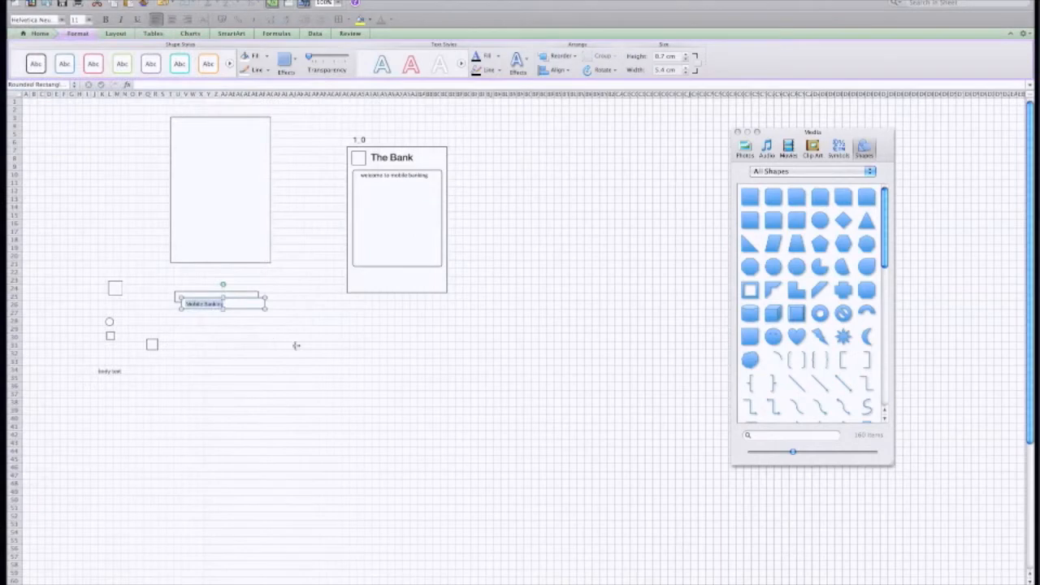
{"action": "left_click", "coordinate": [39, 34]}
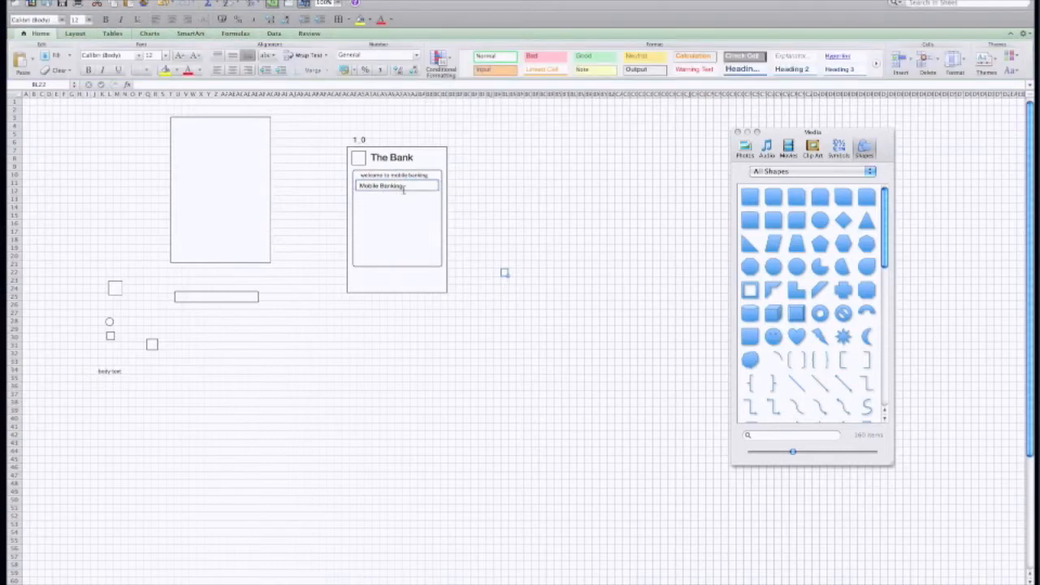
{"action": "left_click", "coordinate": [396, 185]}
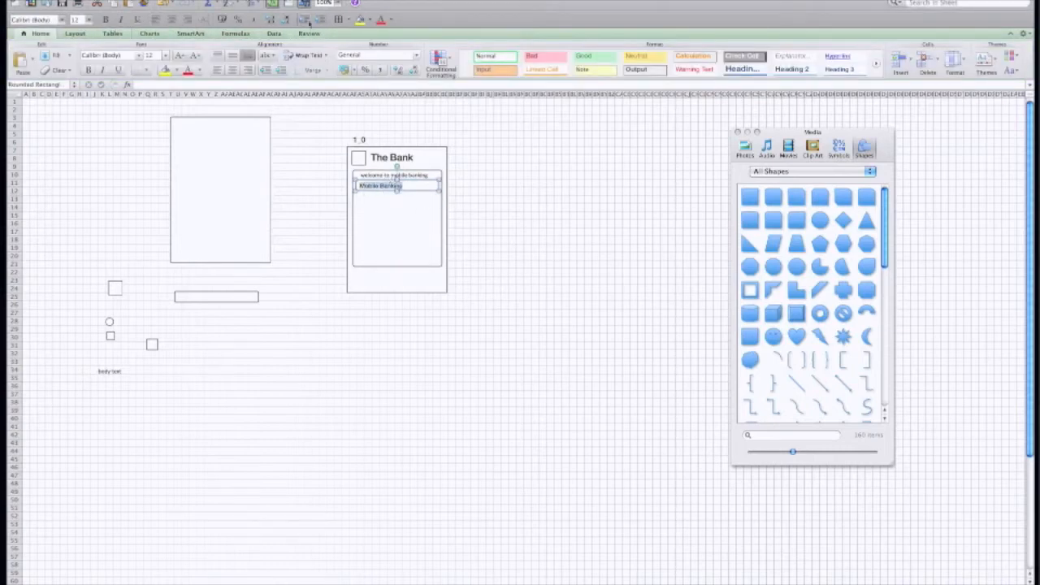
{"action": "left_click", "coordinate": [219, 186]}
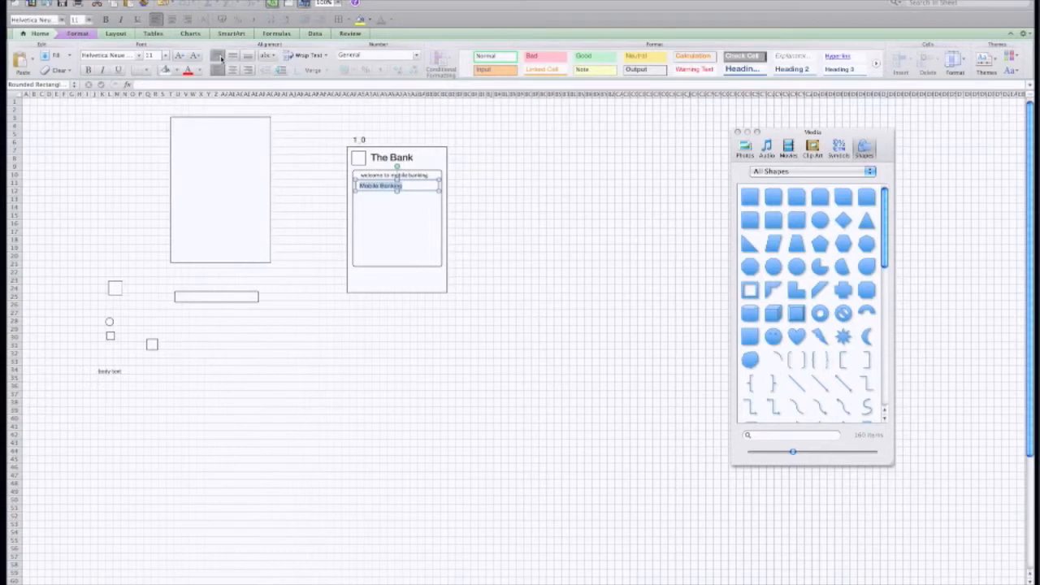
{"action": "mouse_move", "coordinate": [218, 57]}
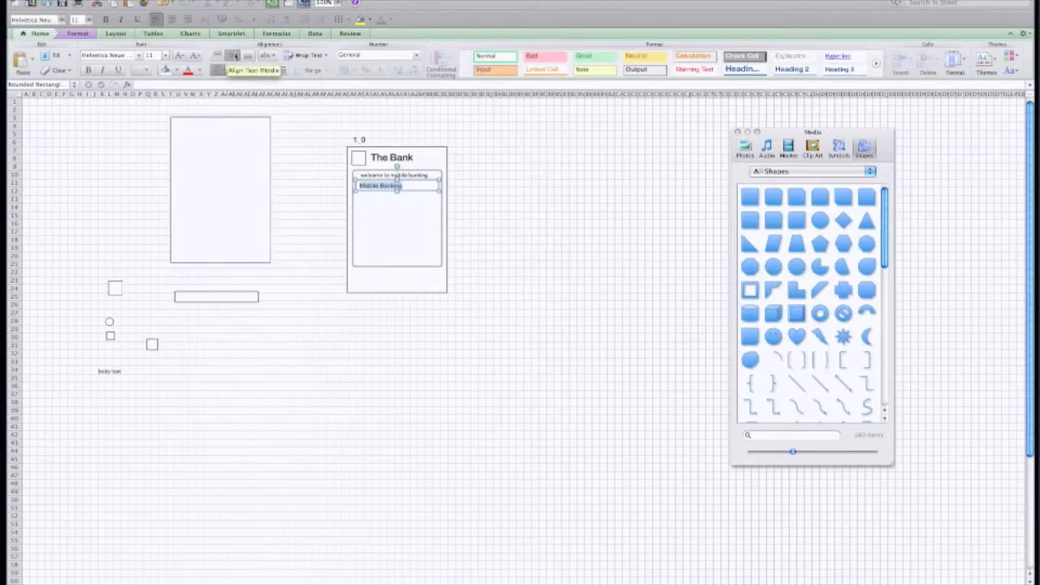
{"action": "mouse_move", "coordinate": [247, 55]}
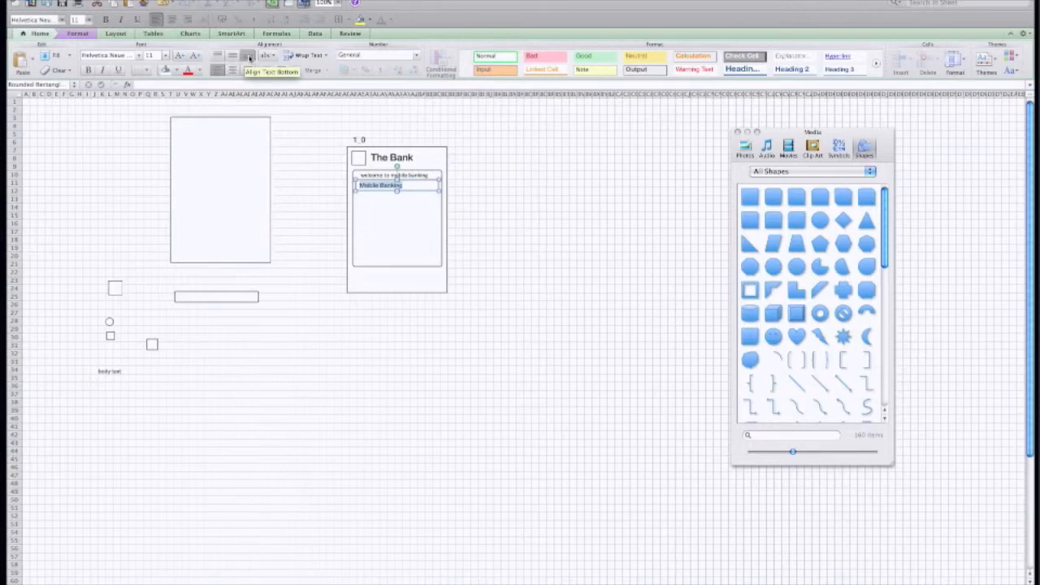
{"action": "mouse_move", "coordinate": [316, 199]}
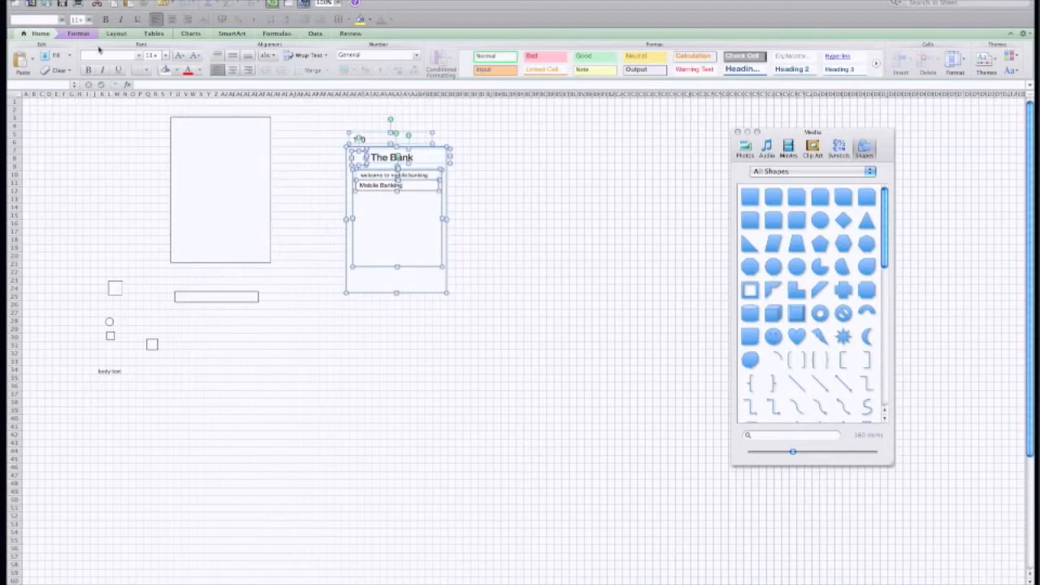
Step: Group the frame, 1.0 label, title, logo, welcome text and button from the Format tab
{"action": "left_click", "coordinate": [117, 34]}
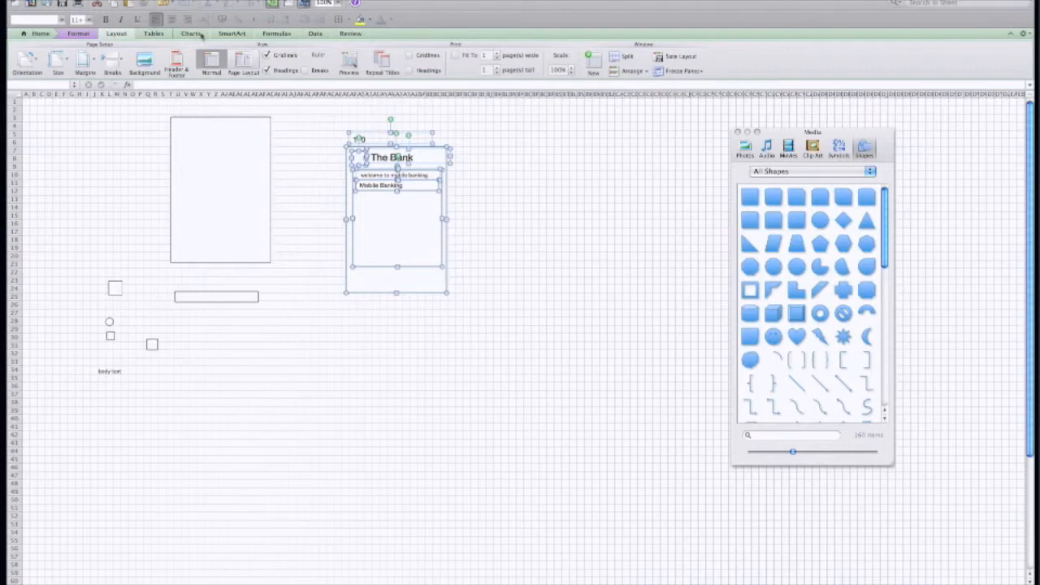
{"action": "left_click", "coordinate": [40, 33]}
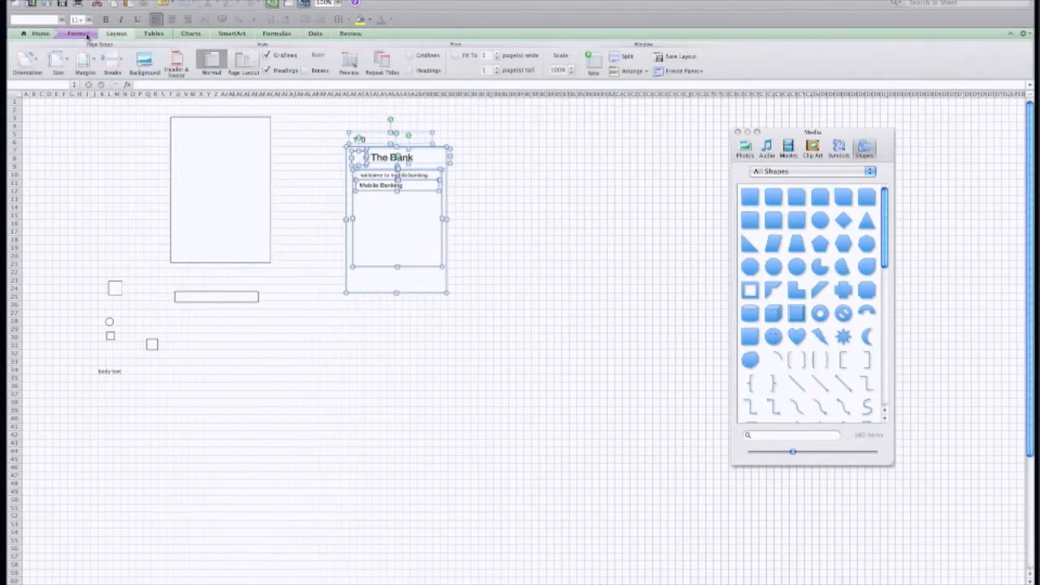
{"action": "left_click", "coordinate": [78, 33]}
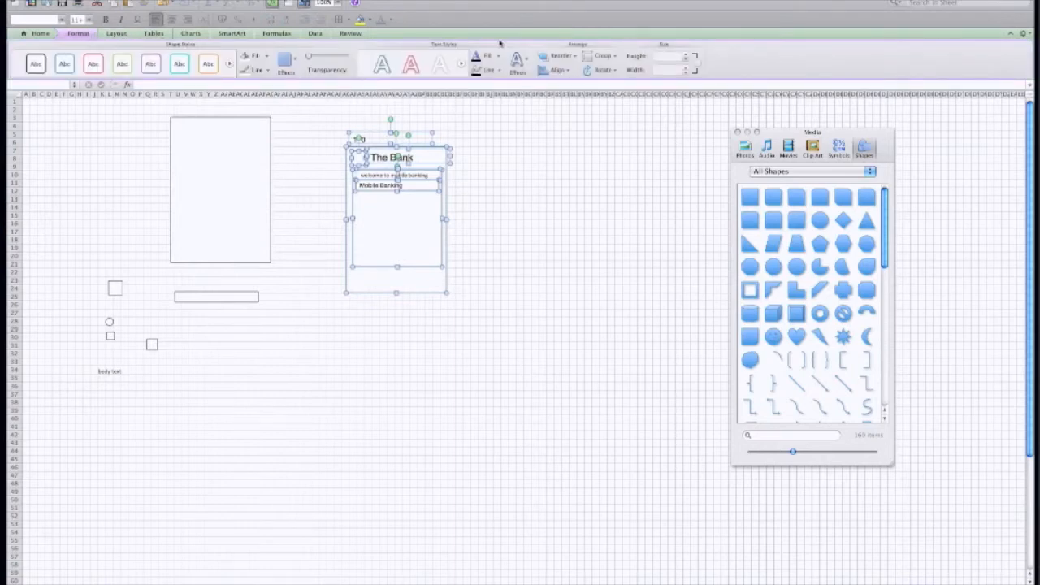
{"action": "mouse_move", "coordinate": [603, 56]}
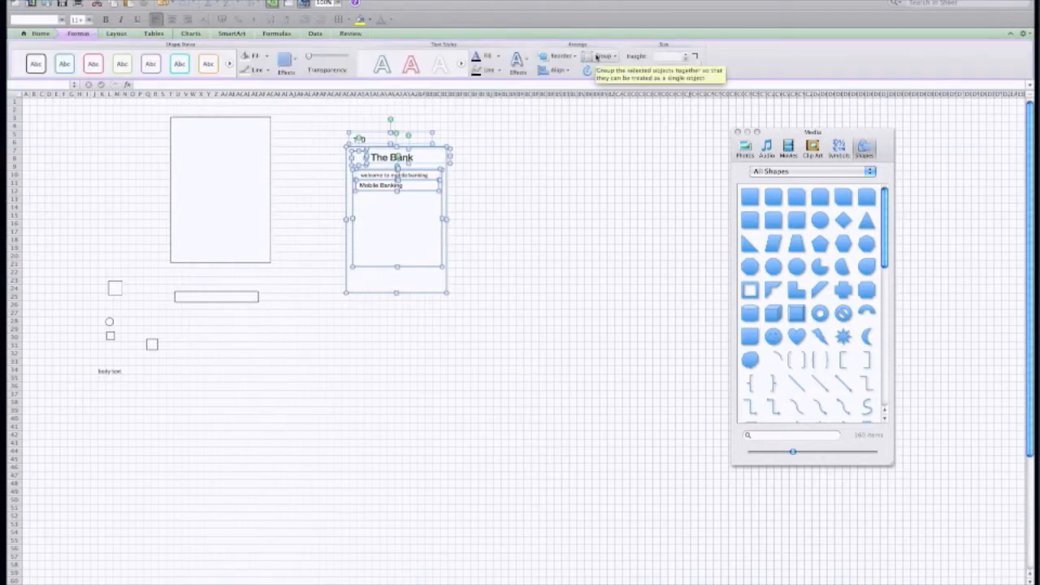
{"action": "left_click", "coordinate": [604, 56]}
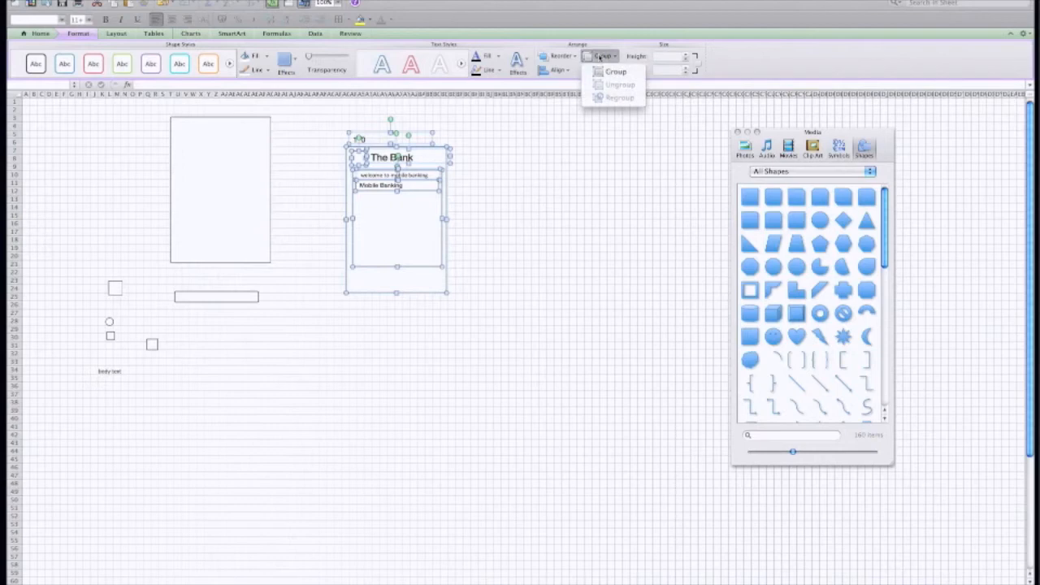
{"action": "left_click", "coordinate": [615, 72]}
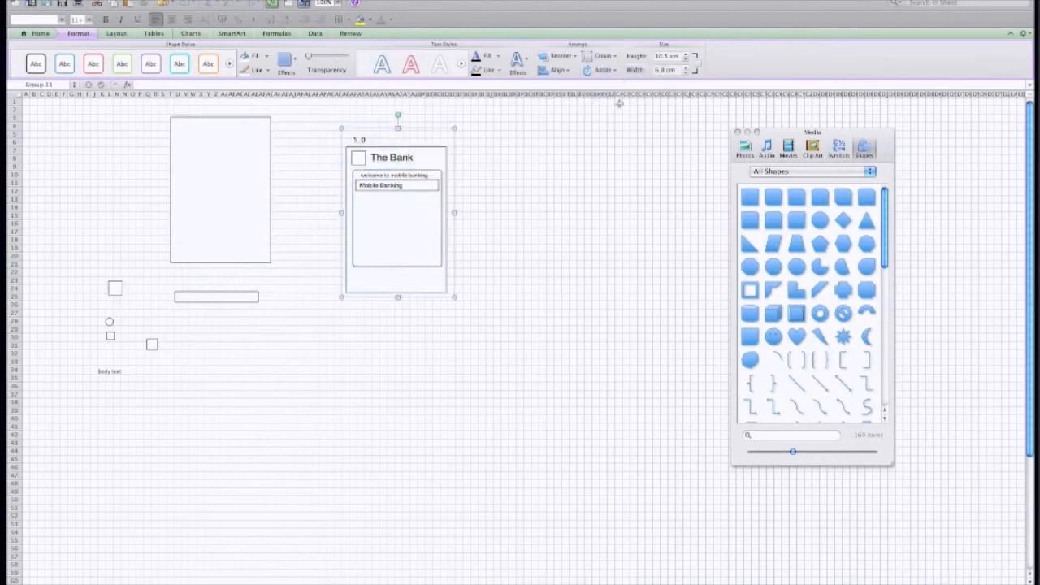